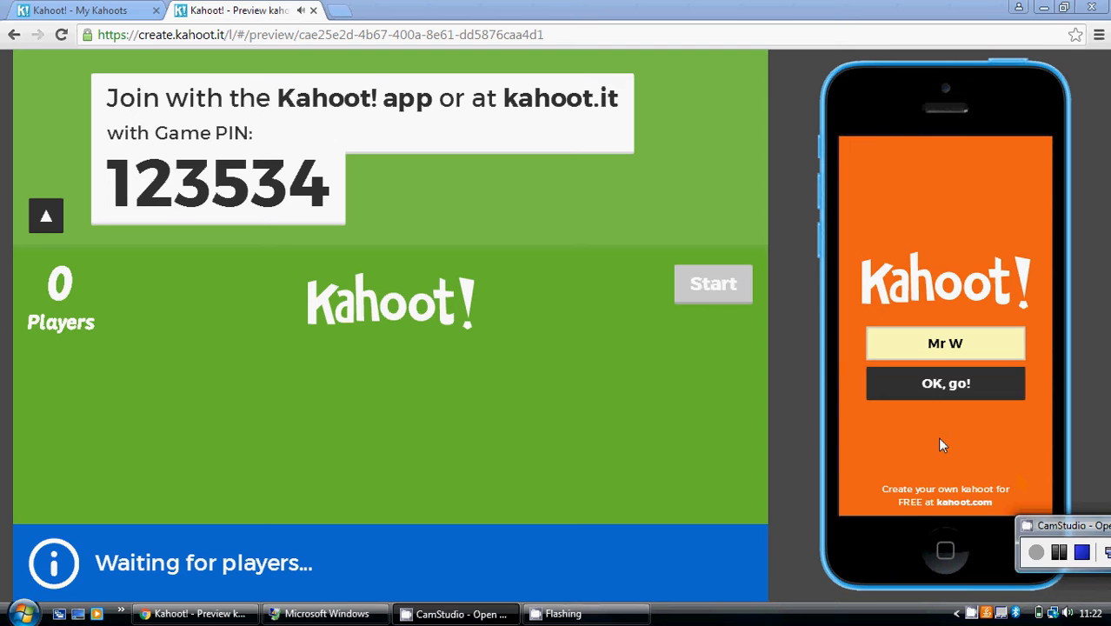
Join the preview game from the simulated phone as player Mr W.
{"action": "left_click", "coordinate": [946, 384]}
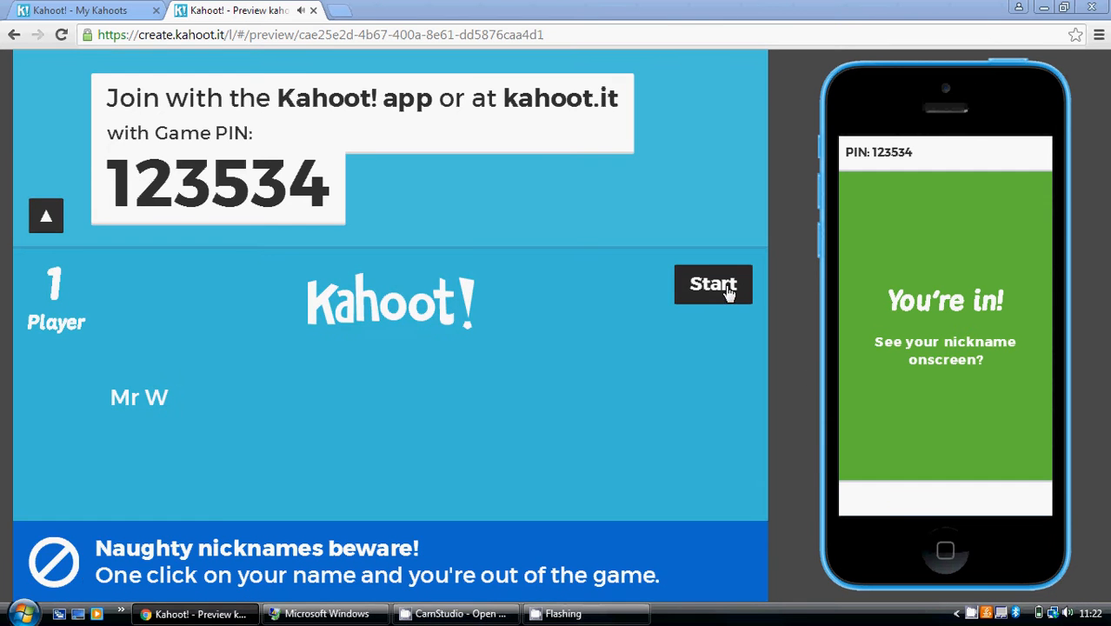
Start the game and answer the mode and median questions correctly, reaching 1916 points.
{"action": "left_click", "coordinate": [713, 285]}
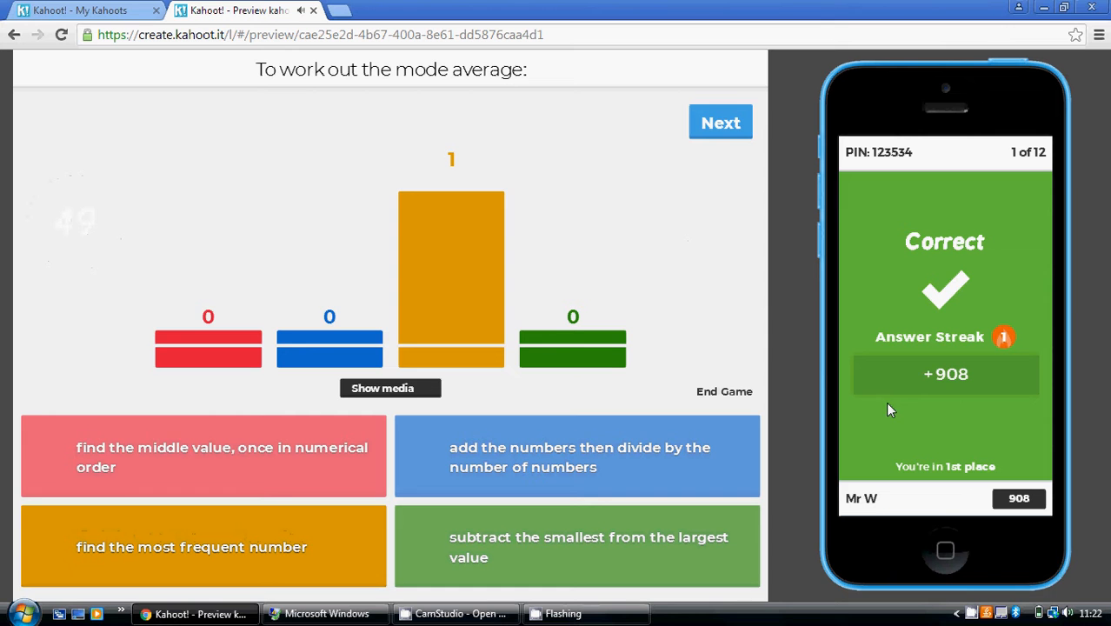
{"action": "left_click", "coordinate": [719, 121]}
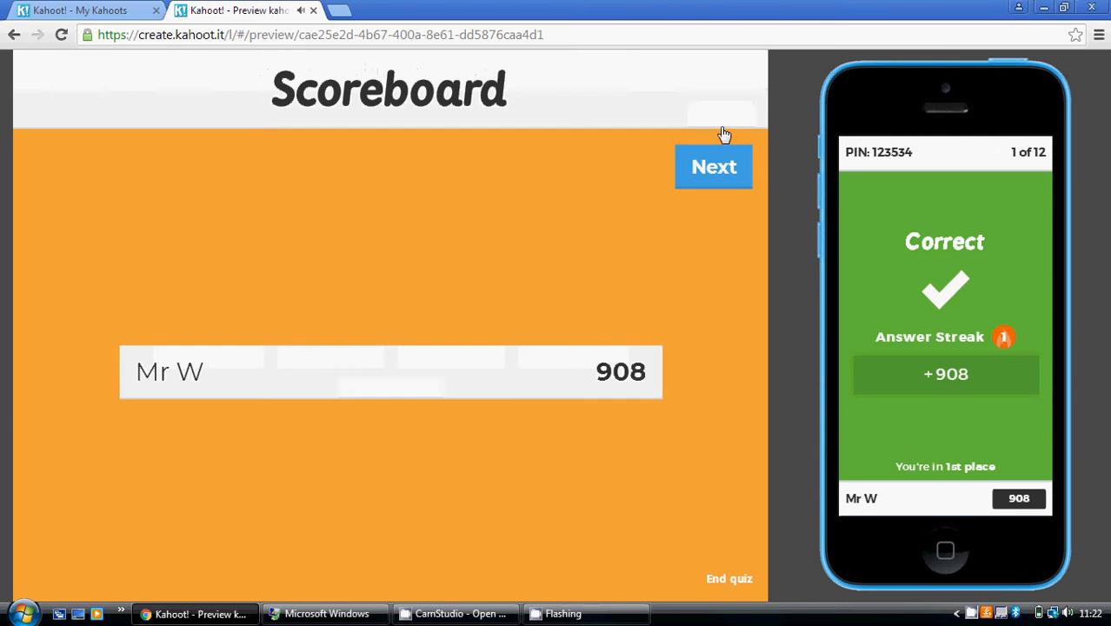
{"action": "left_click", "coordinate": [713, 167]}
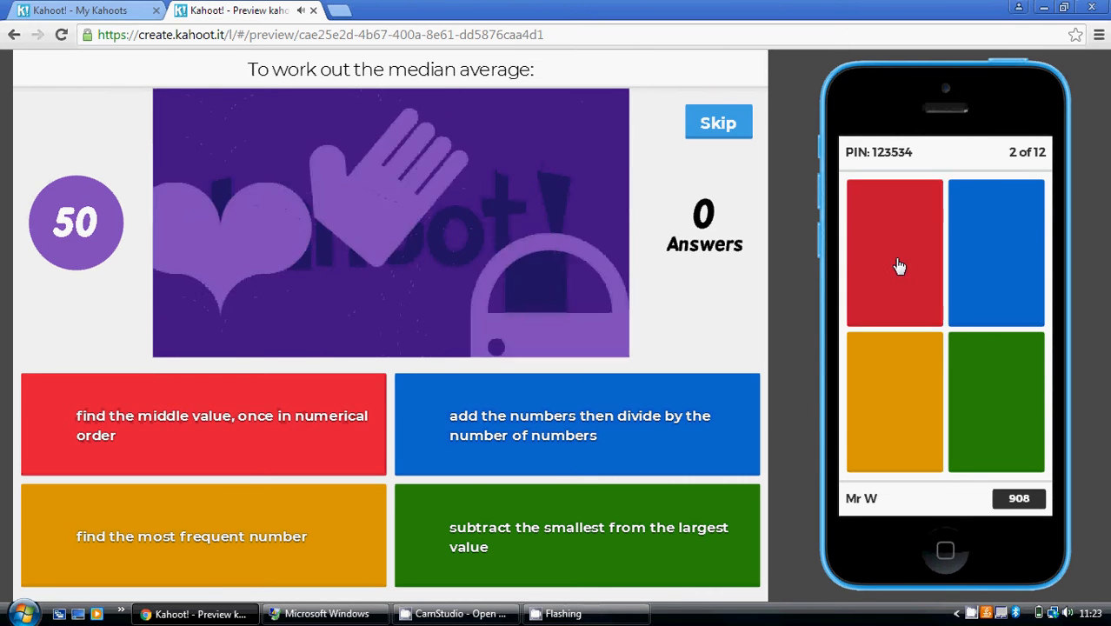
{"action": "left_click", "coordinate": [894, 252]}
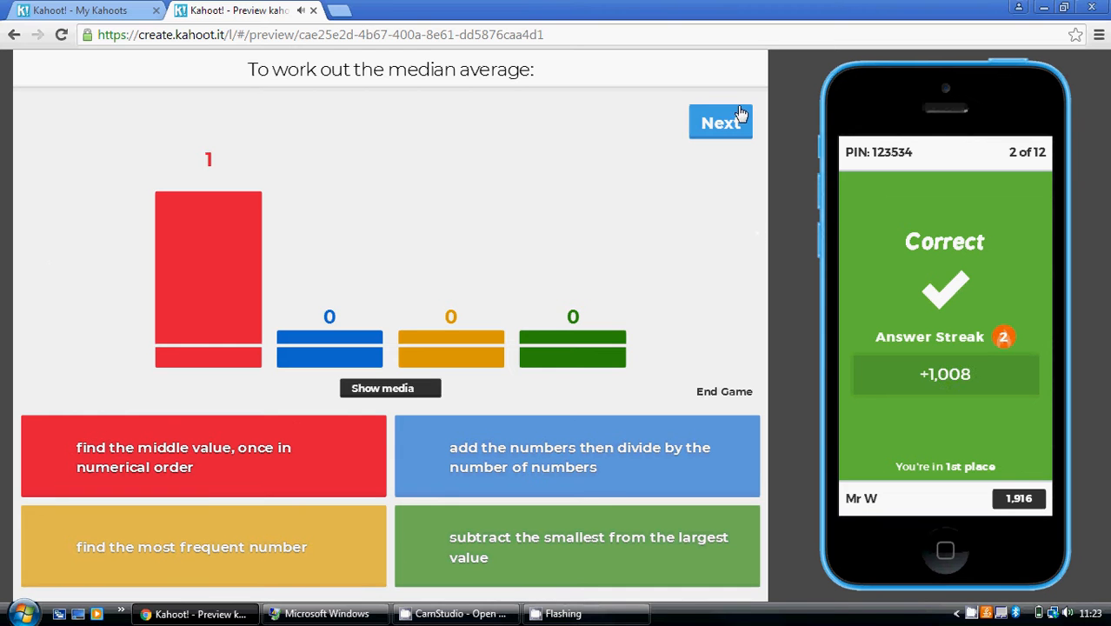
{"action": "left_click", "coordinate": [720, 121]}
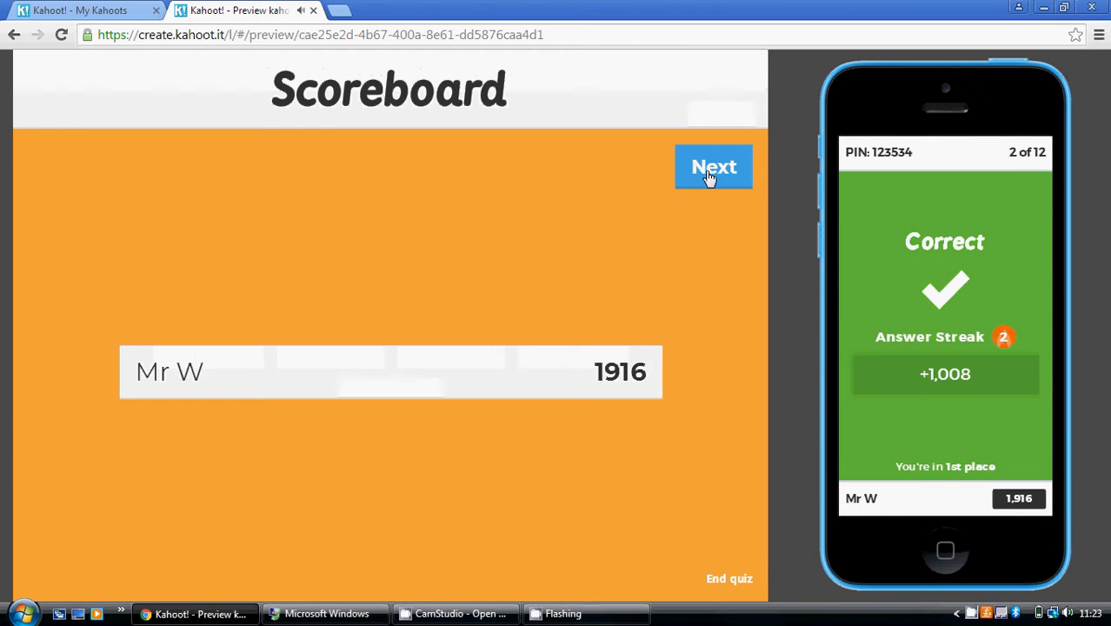
Answer the mean average question correctly, reaching 2,990 points, and continue to the range question.
{"action": "left_click", "coordinate": [713, 167]}
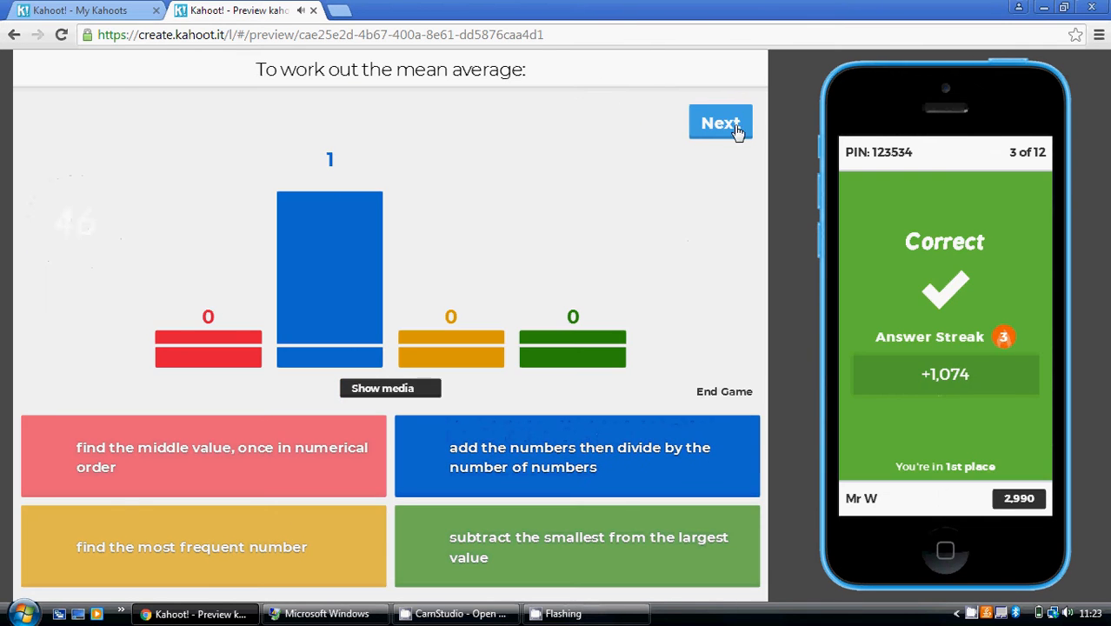
{"action": "left_click", "coordinate": [720, 121]}
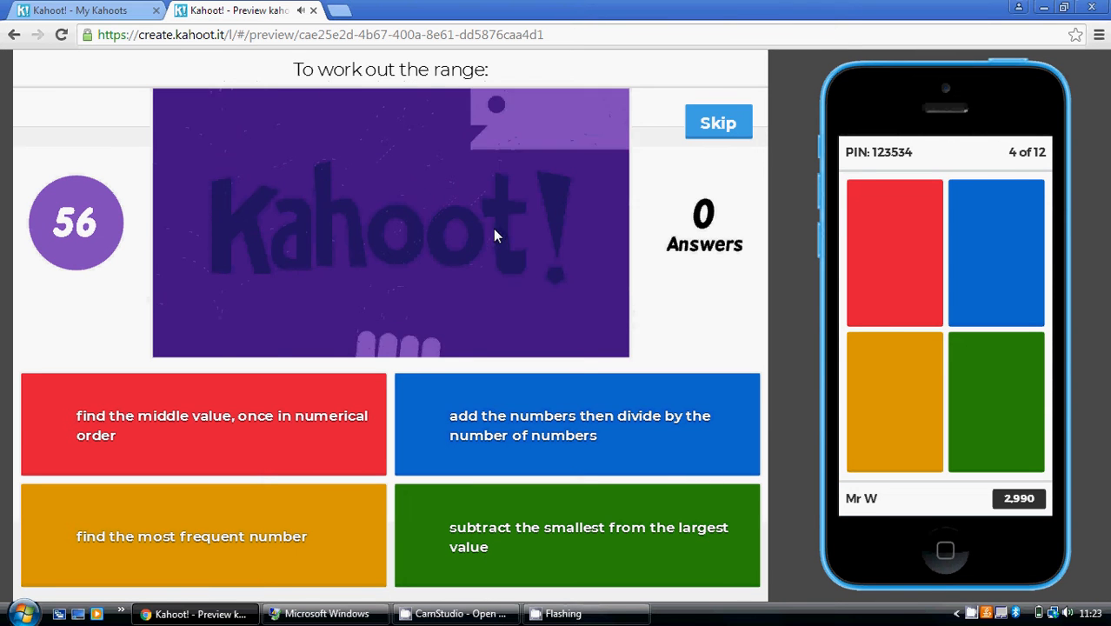
{"action": "mouse_move", "coordinate": [355, 340]}
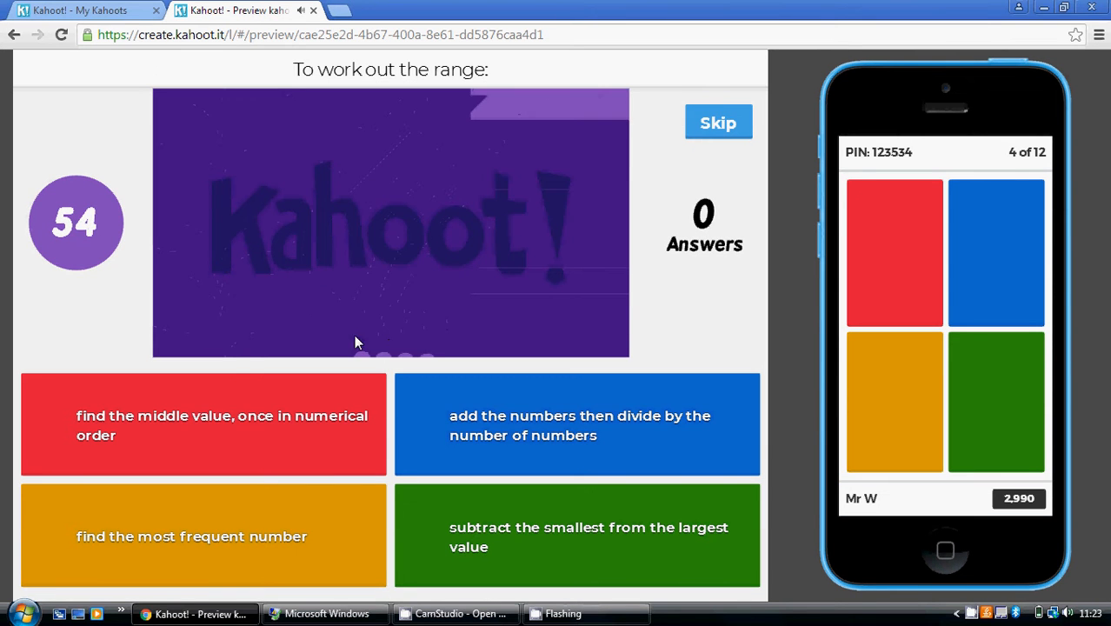
{"action": "mouse_move", "coordinate": [310, 410]}
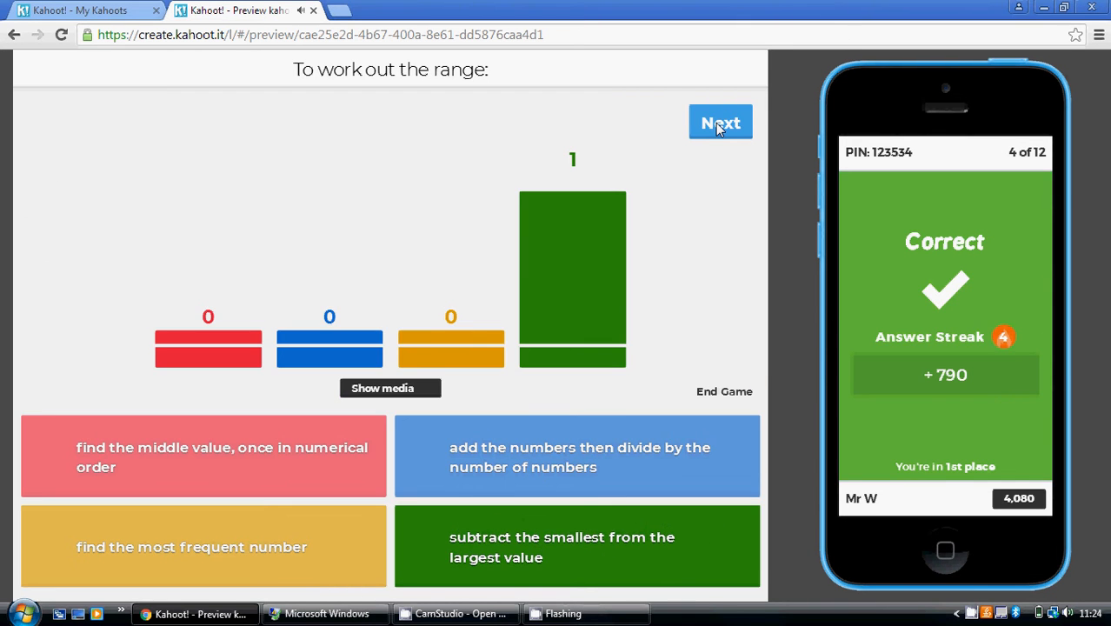
Answer the mode question with 'Most frequent number' and the median with 'Middle number', reaching 6,700.
{"action": "left_click", "coordinate": [720, 121]}
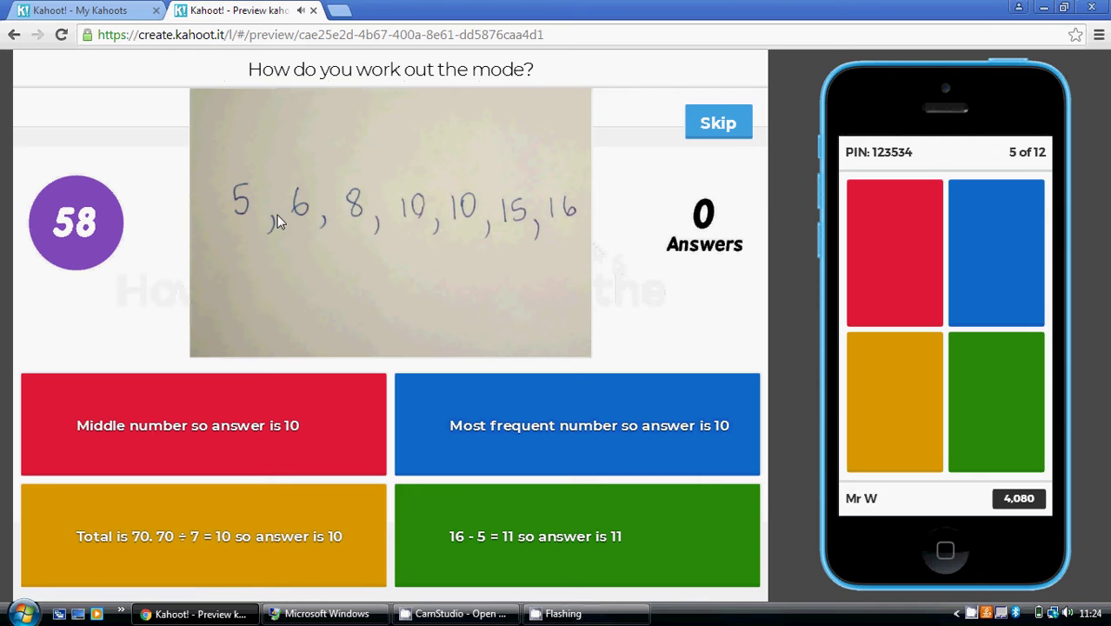
{"action": "mouse_move", "coordinate": [539, 242]}
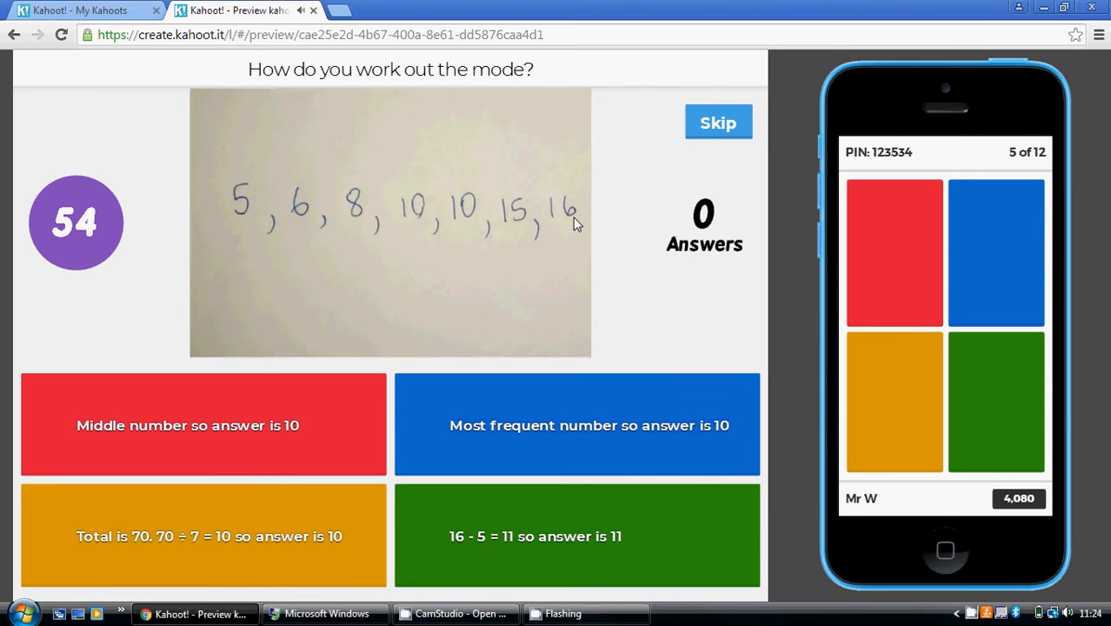
{"action": "mouse_move", "coordinate": [452, 219]}
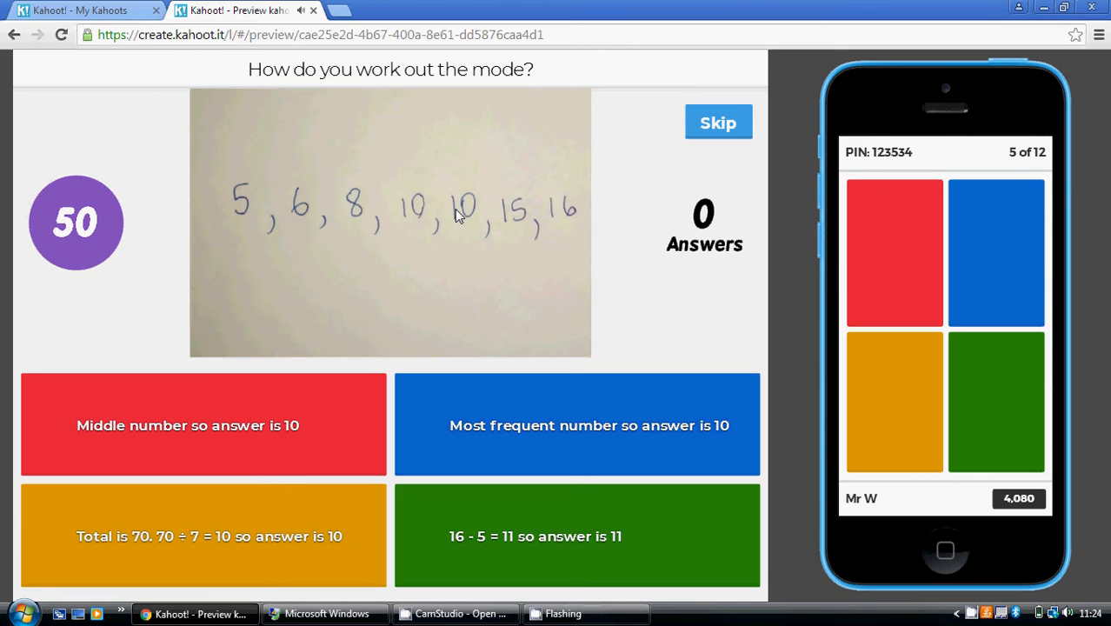
{"action": "mouse_move", "coordinate": [483, 229]}
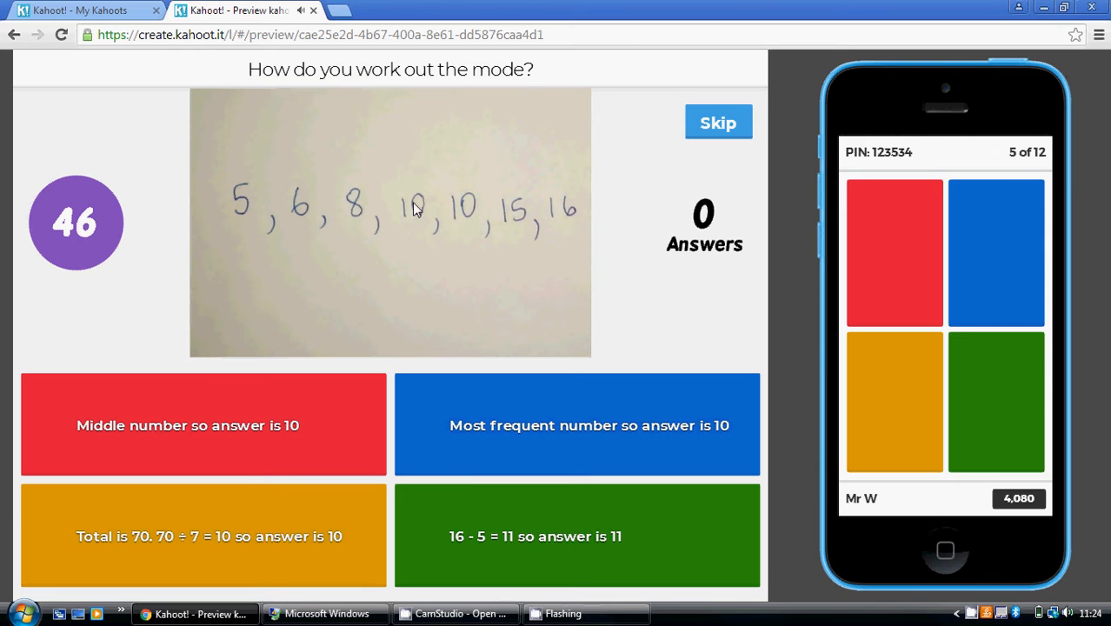
{"action": "mouse_move", "coordinate": [504, 247]}
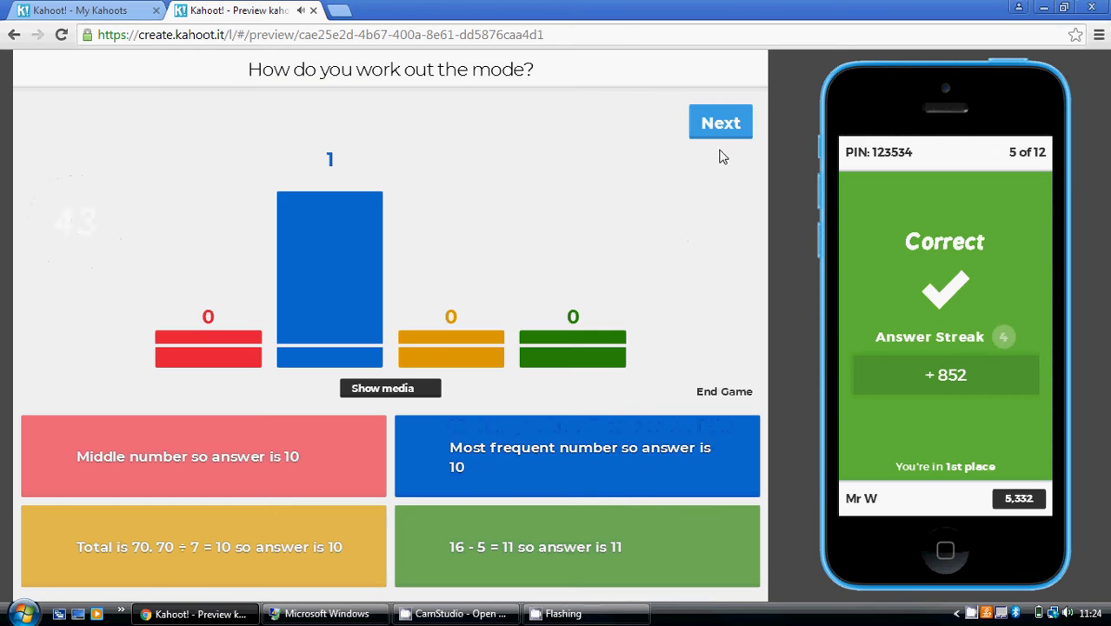
{"action": "left_click", "coordinate": [720, 122]}
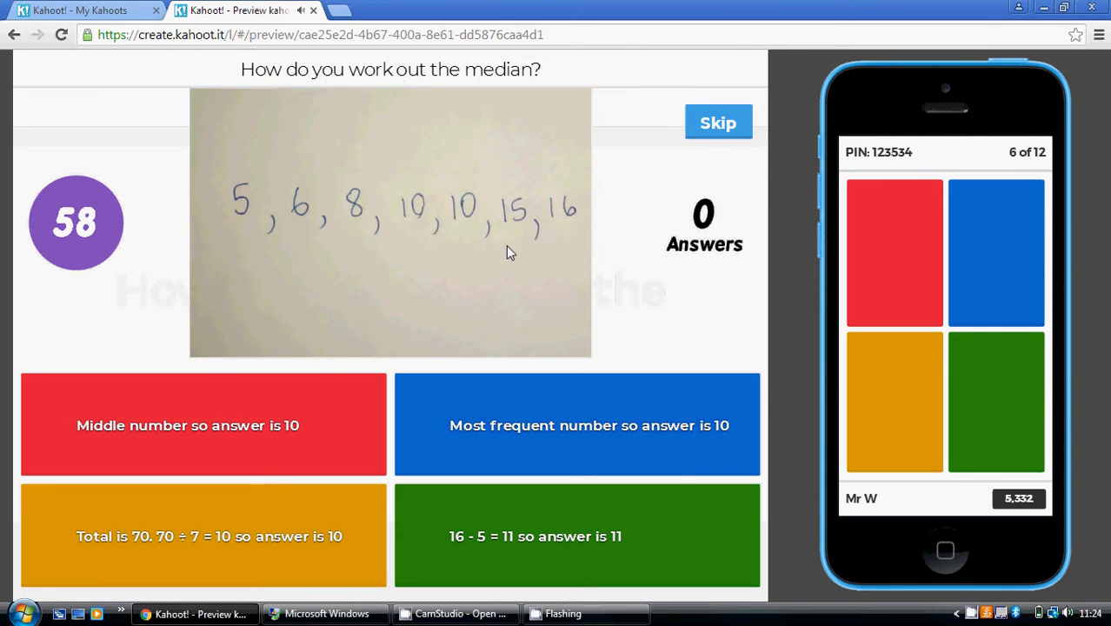
{"action": "mouse_move", "coordinate": [355, 233]}
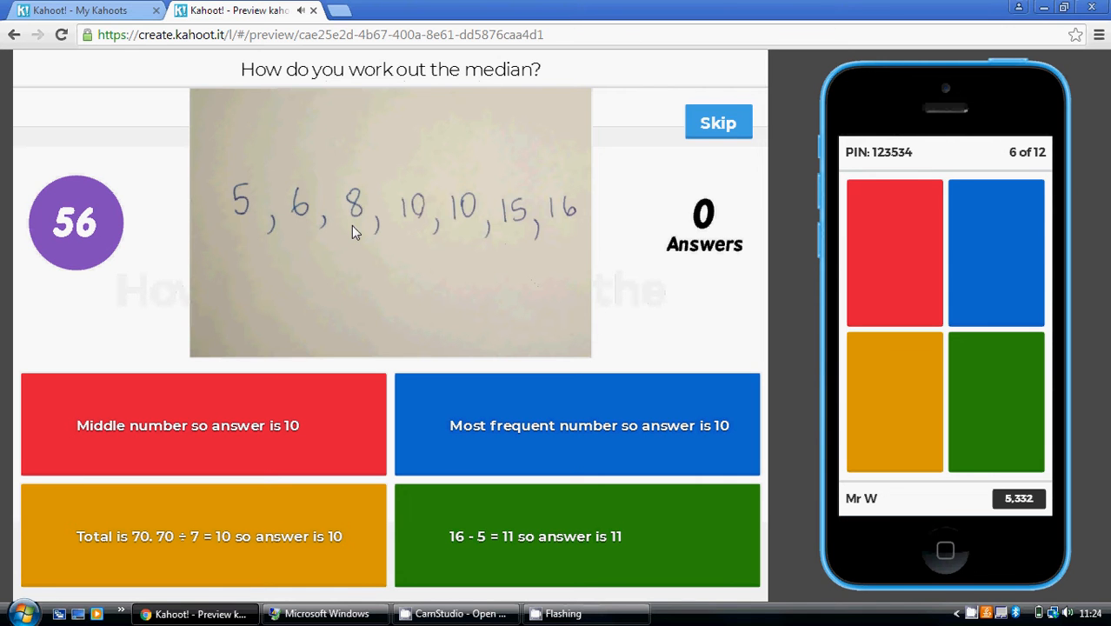
{"action": "mouse_move", "coordinate": [435, 218]}
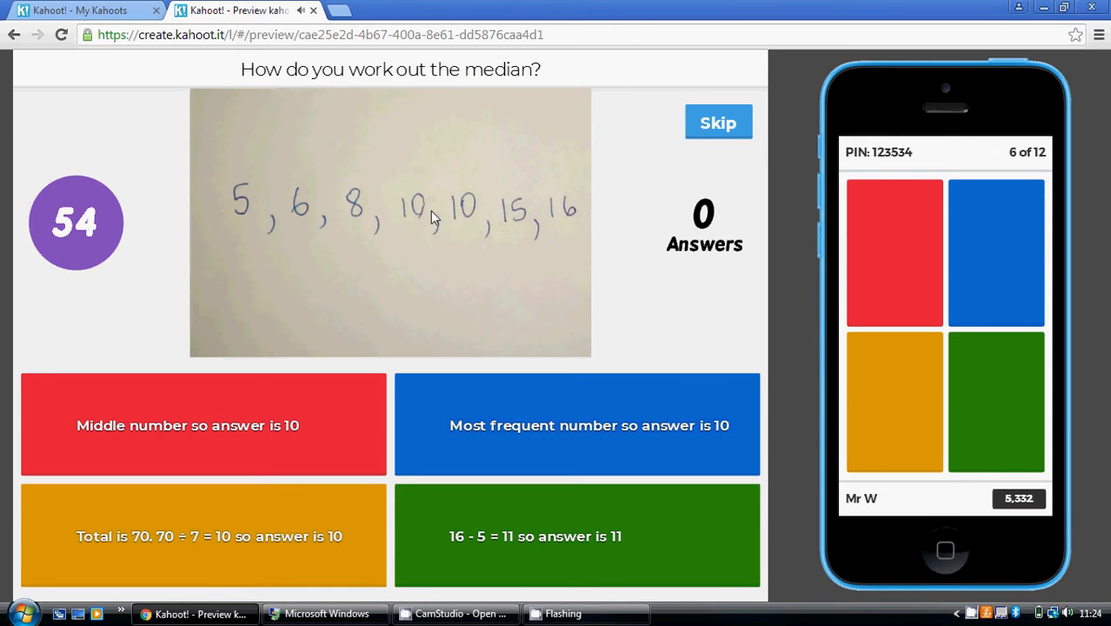
{"action": "mouse_move", "coordinate": [421, 191]}
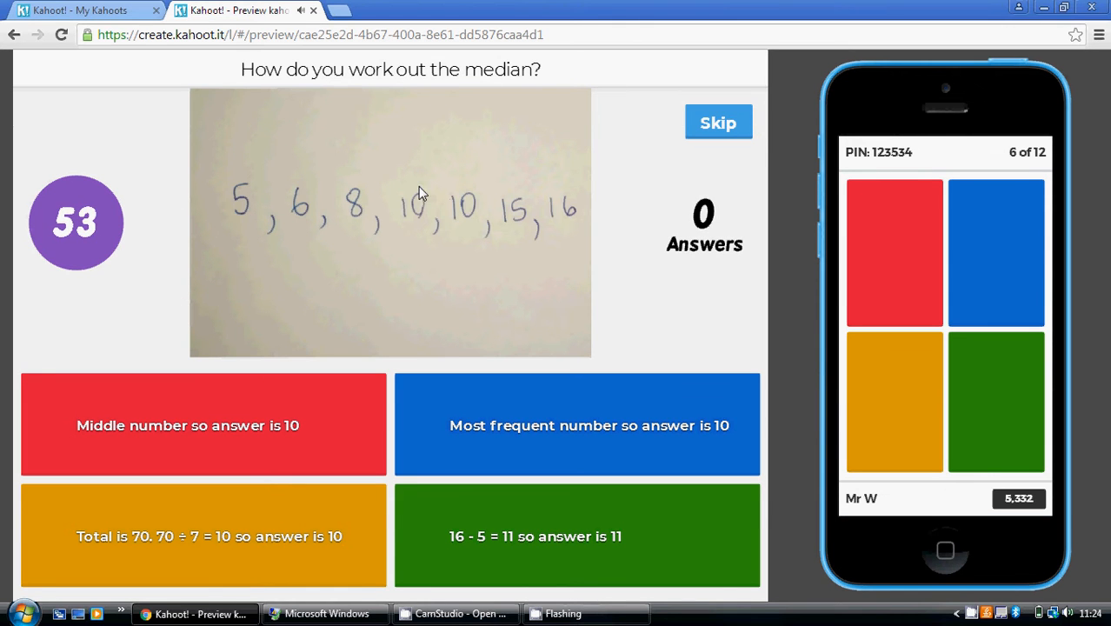
{"action": "mouse_move", "coordinate": [409, 224]}
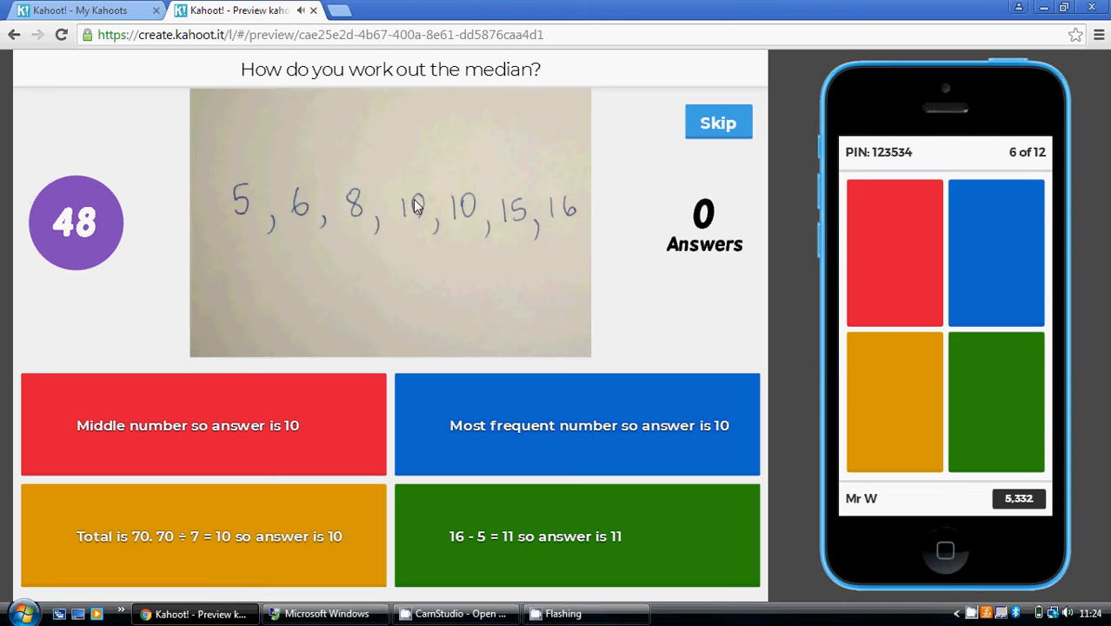
{"action": "mouse_move", "coordinate": [452, 237]}
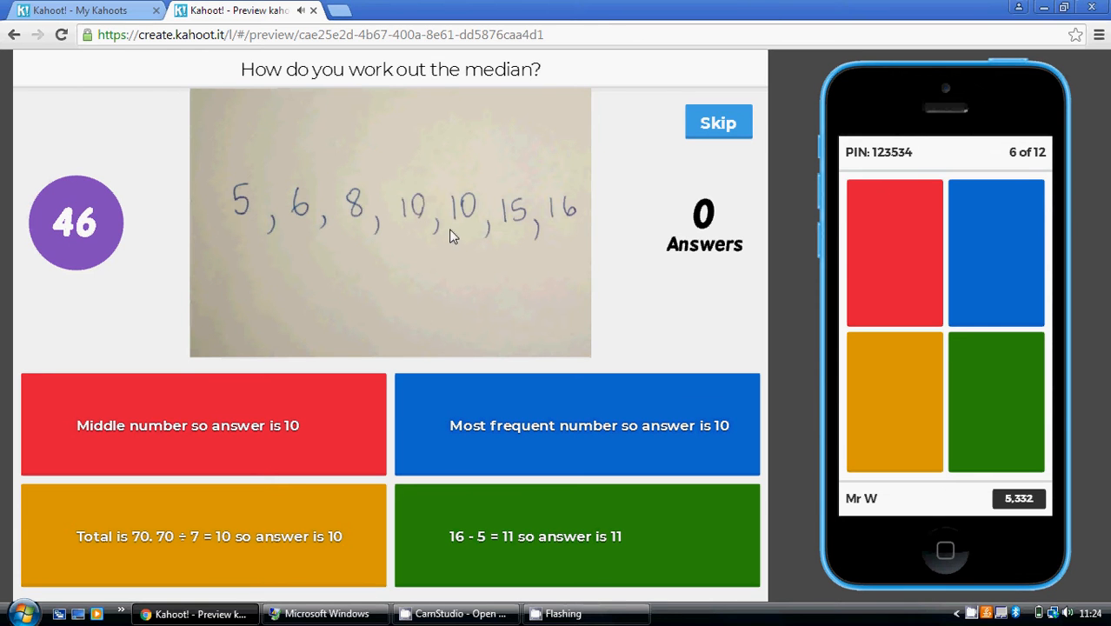
{"action": "left_click", "coordinate": [718, 122]}
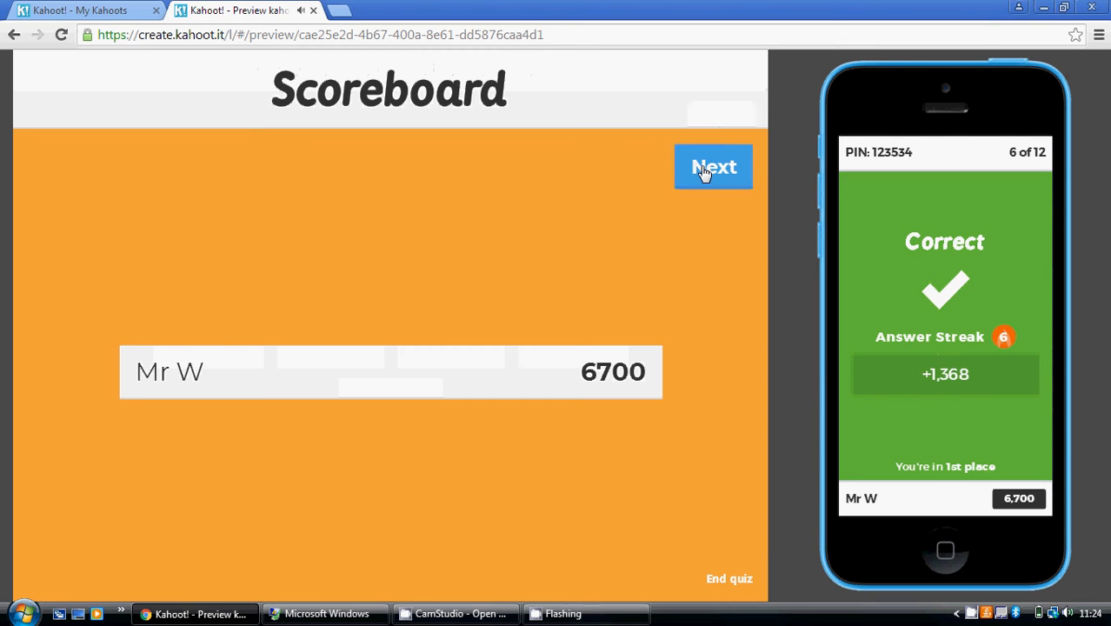
Answer the mean question and the range question with 16 - 5 = 11, reaching 9,487 points.
{"action": "left_click", "coordinate": [713, 167]}
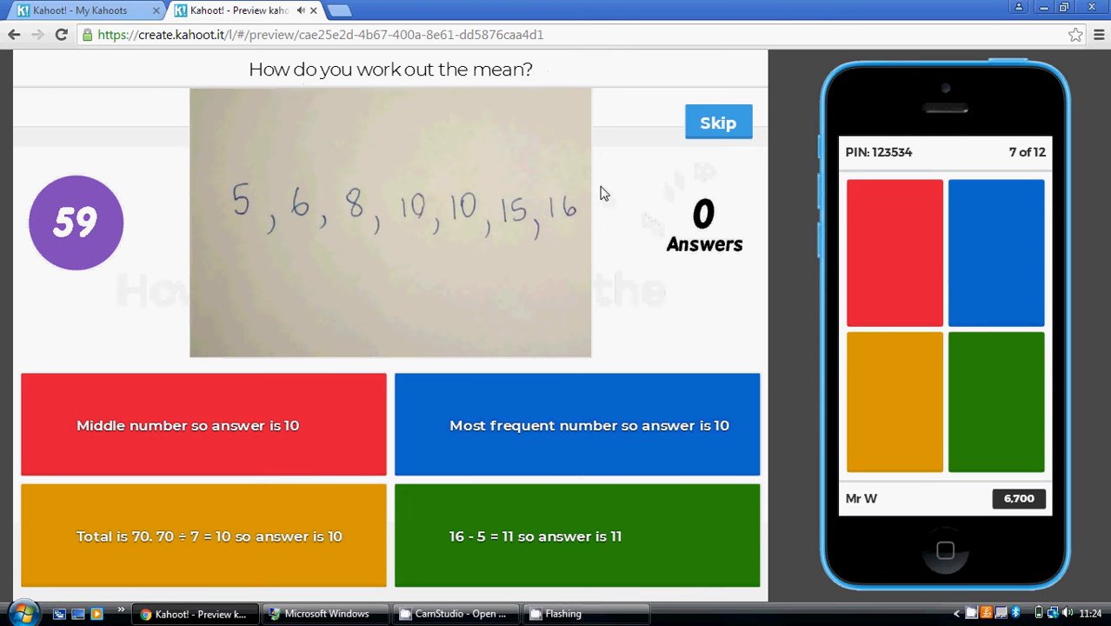
{"action": "mouse_move", "coordinate": [183, 479]}
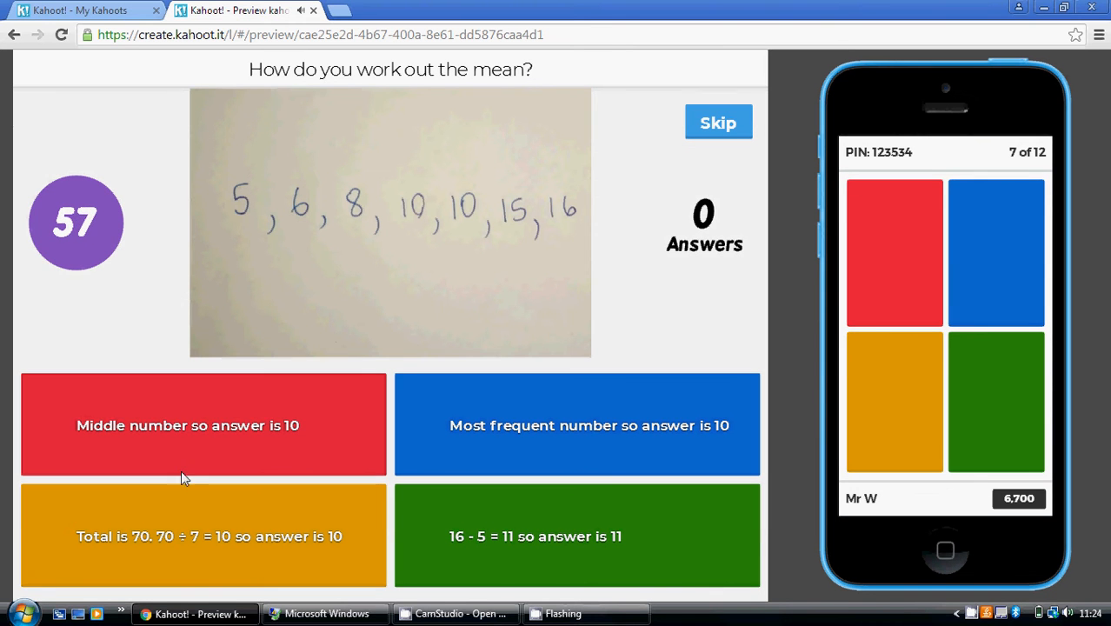
{"action": "mouse_move", "coordinate": [483, 247]}
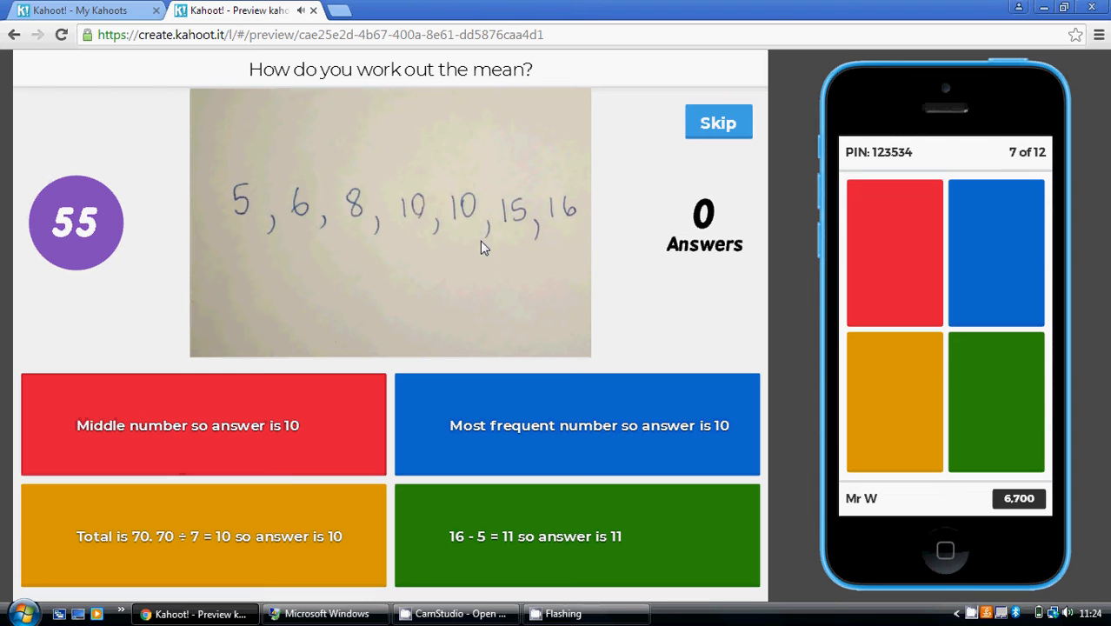
{"action": "mouse_move", "coordinate": [268, 216]}
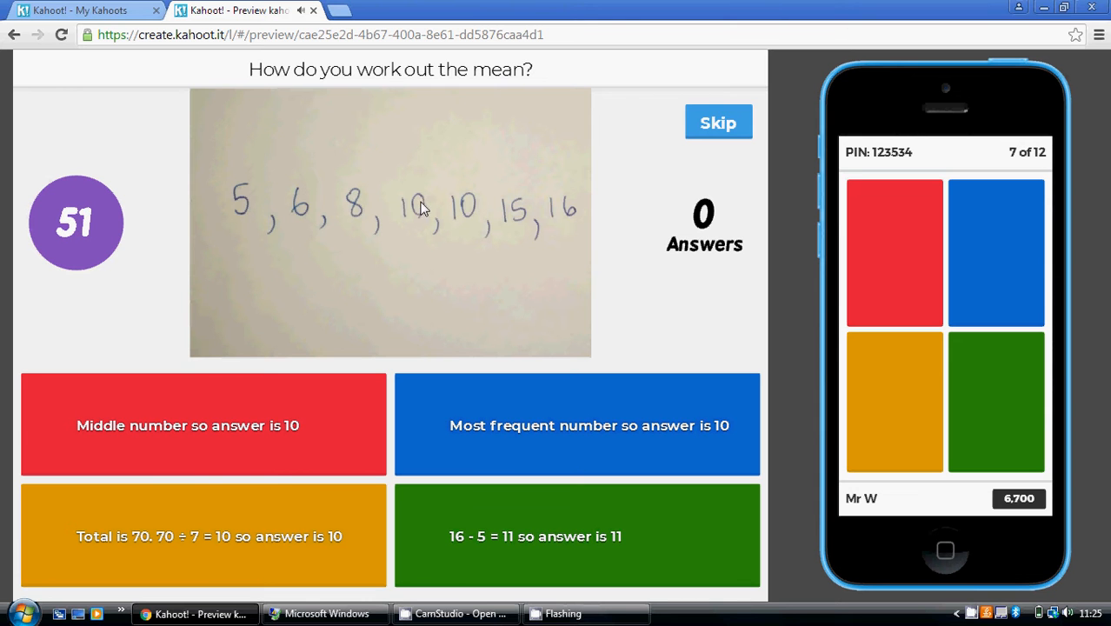
{"action": "mouse_move", "coordinate": [193, 532]}
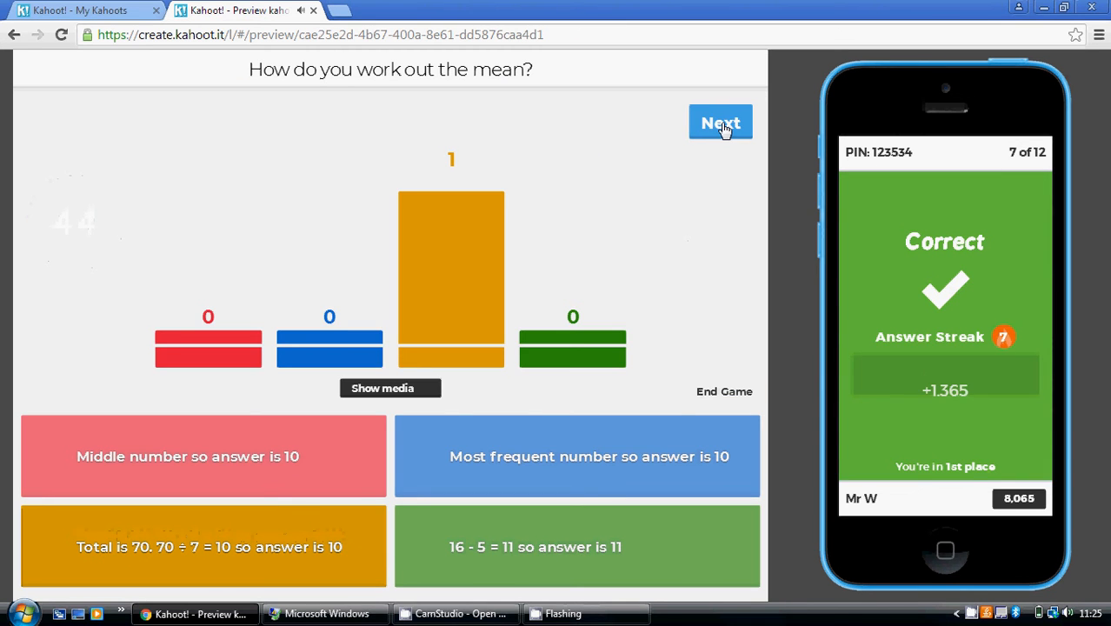
{"action": "left_click", "coordinate": [720, 121]}
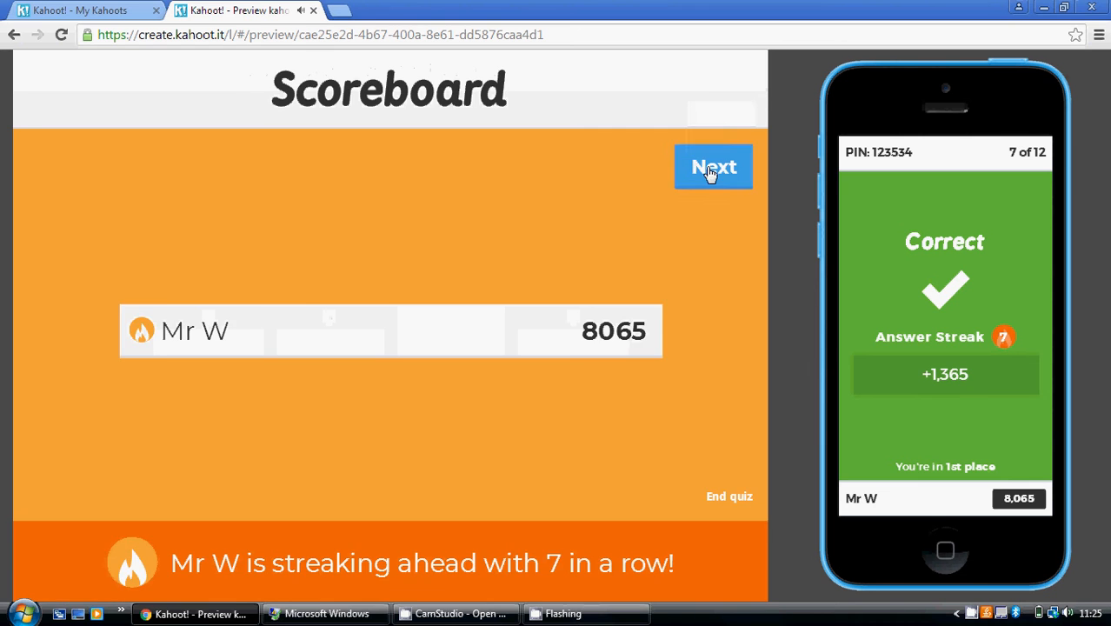
{"action": "left_click", "coordinate": [713, 167]}
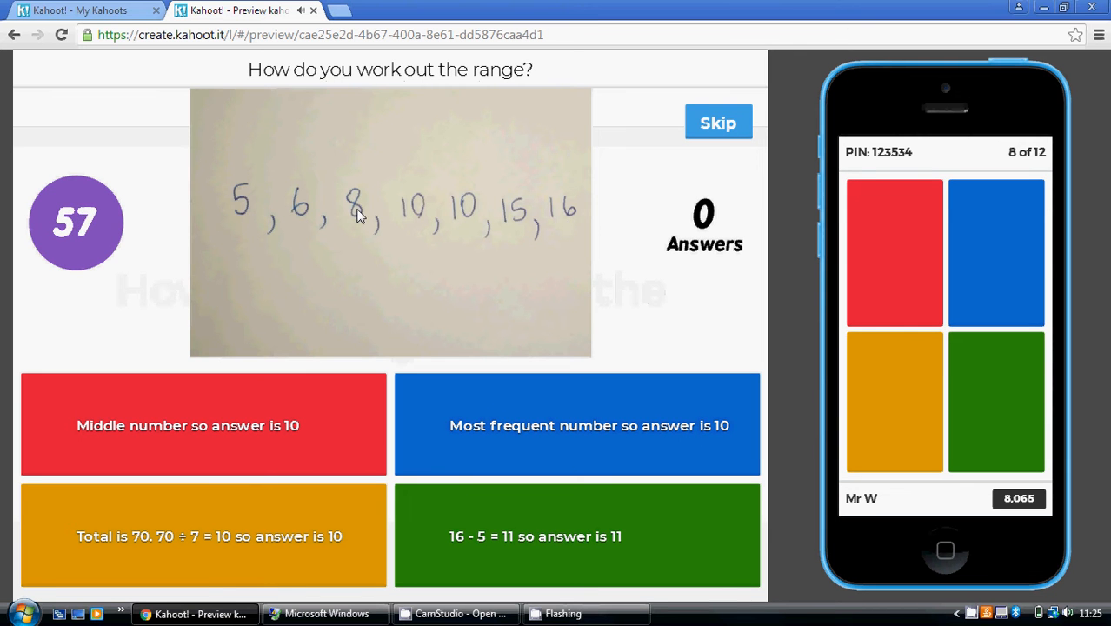
{"action": "mouse_move", "coordinate": [235, 216]}
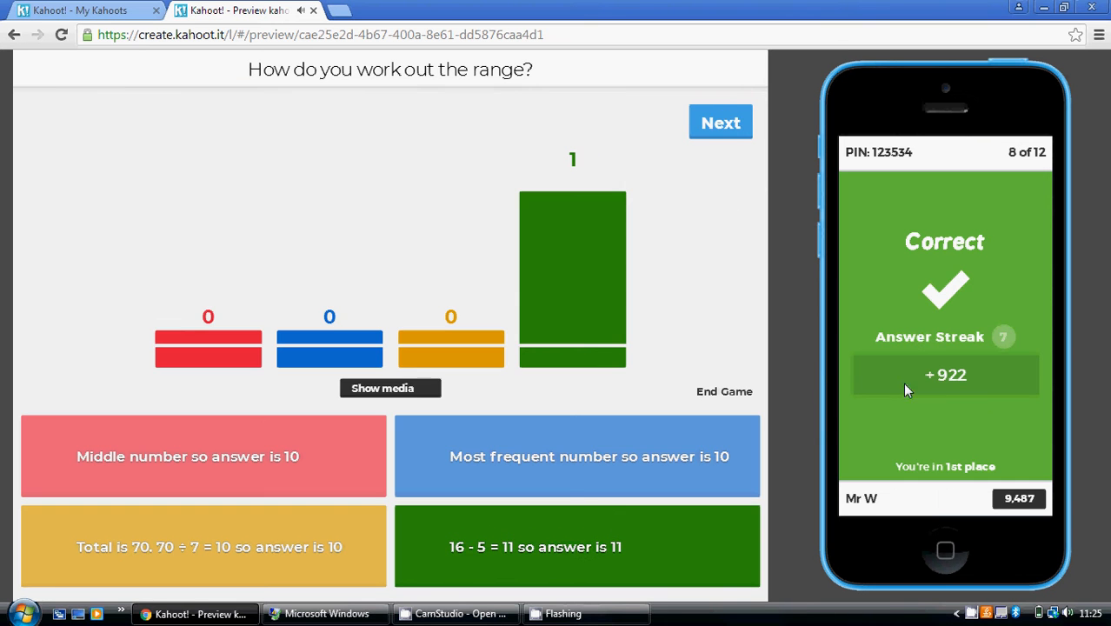
{"action": "left_click", "coordinate": [720, 121]}
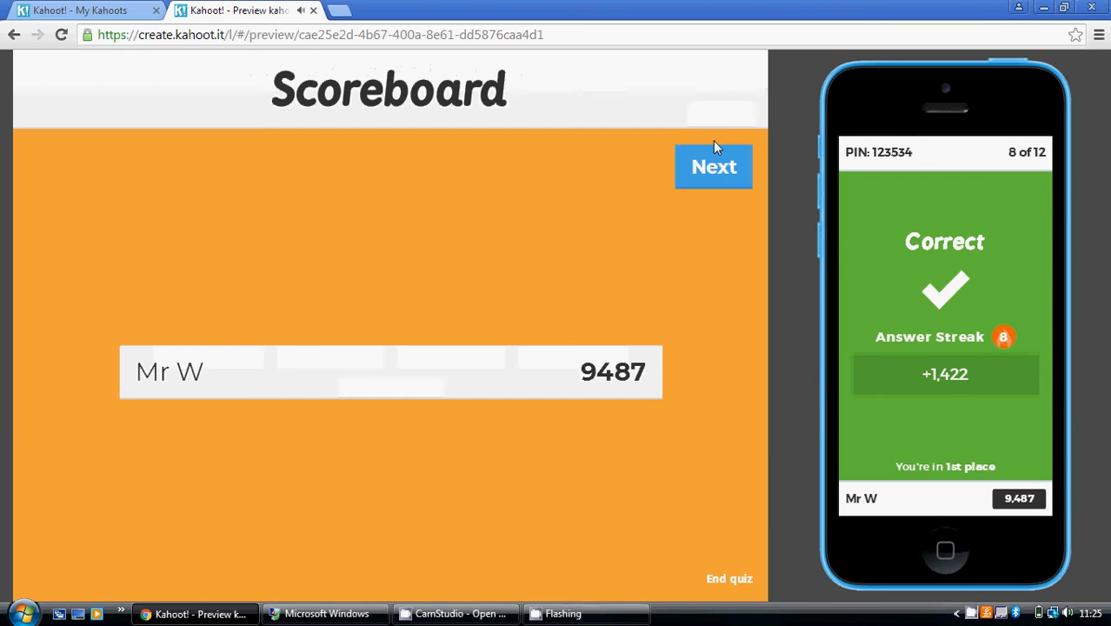
Advance from the scoreboard to question 9 on the mode from a frequency table.
{"action": "left_click", "coordinate": [713, 167]}
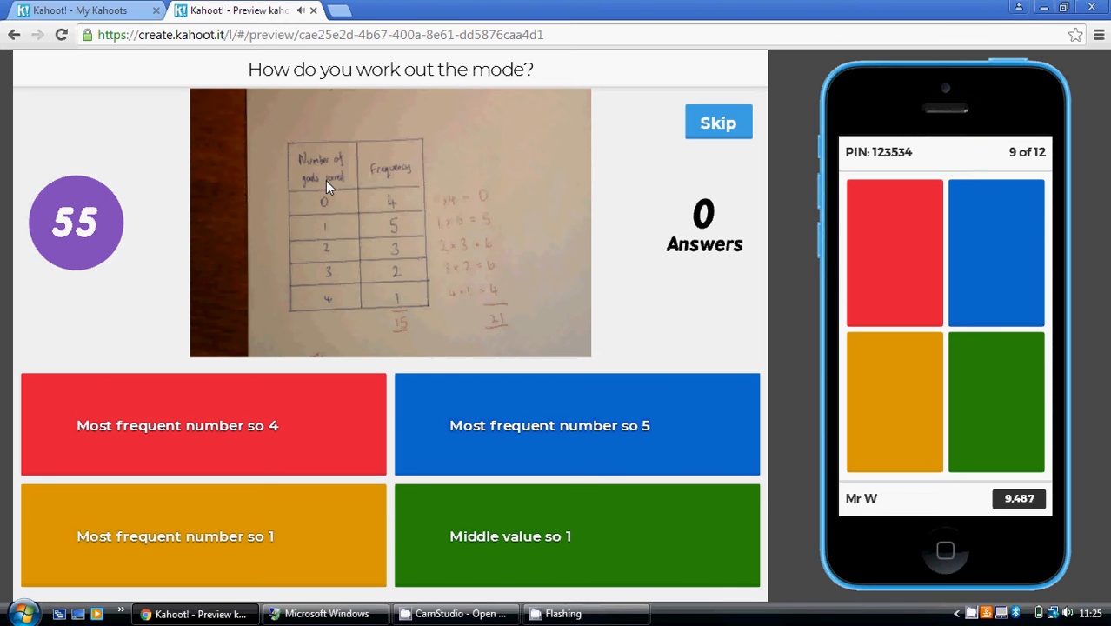
{"action": "mouse_move", "coordinate": [338, 306]}
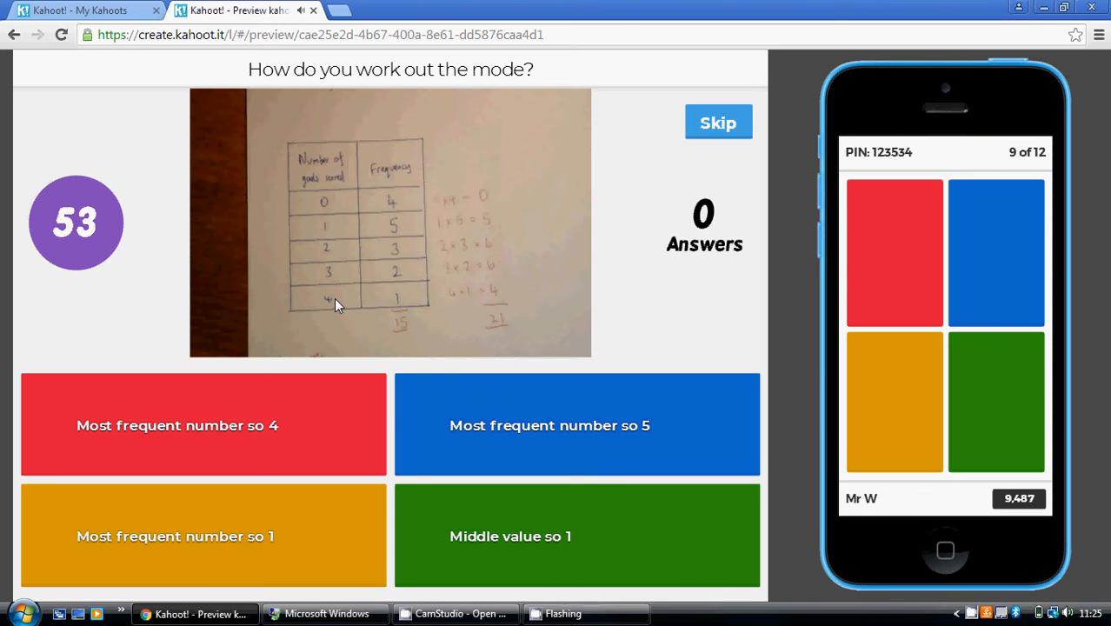
{"action": "mouse_move", "coordinate": [396, 219]}
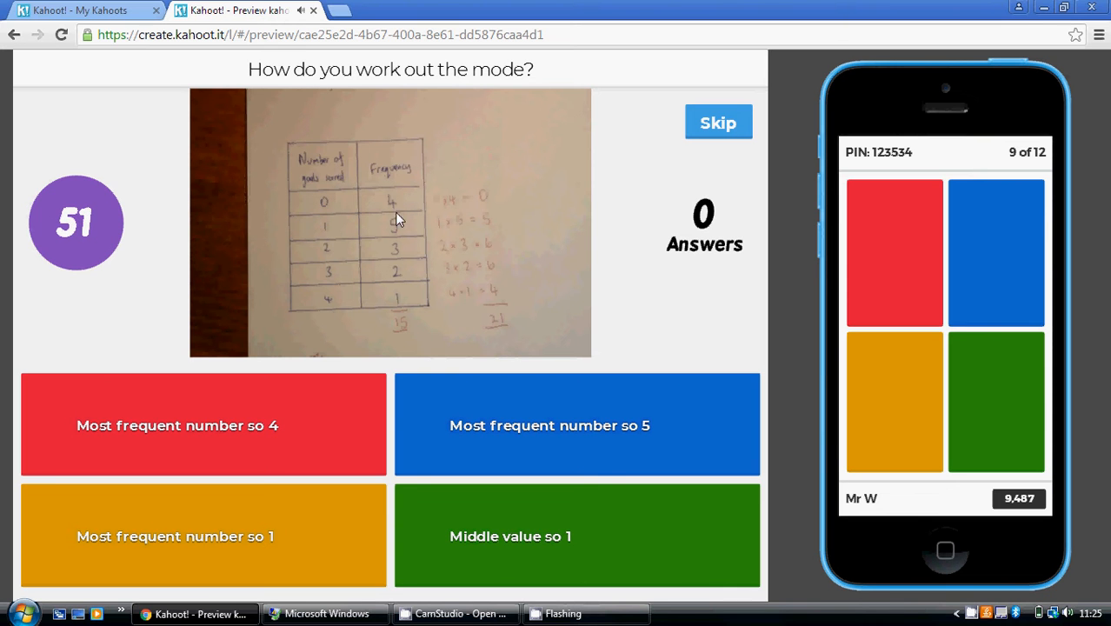
{"action": "mouse_move", "coordinate": [408, 209]}
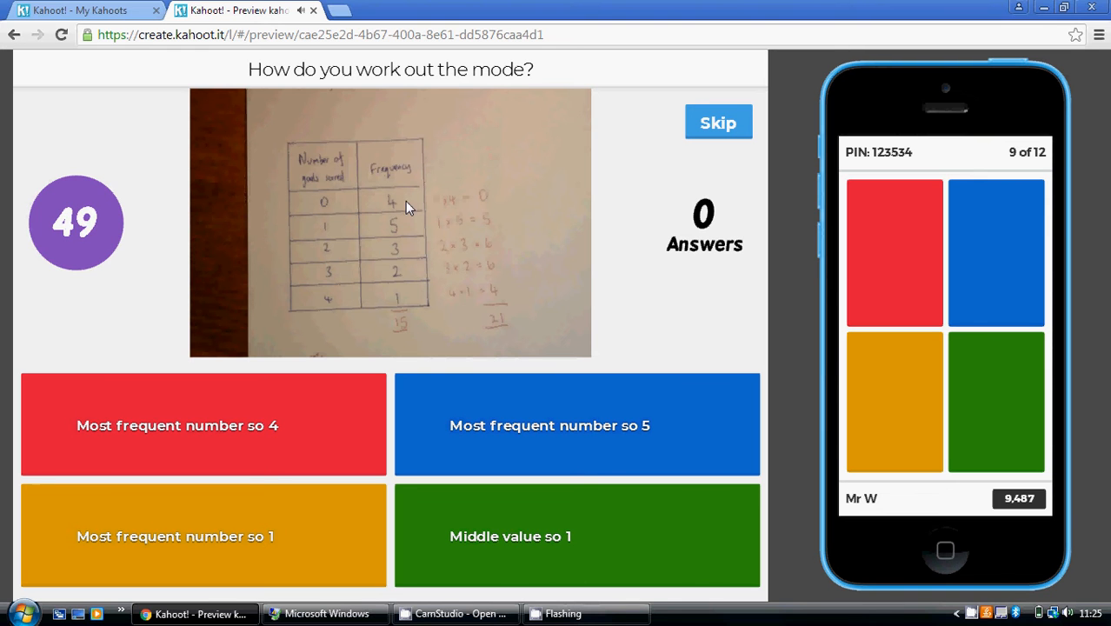
{"action": "mouse_move", "coordinate": [518, 73]}
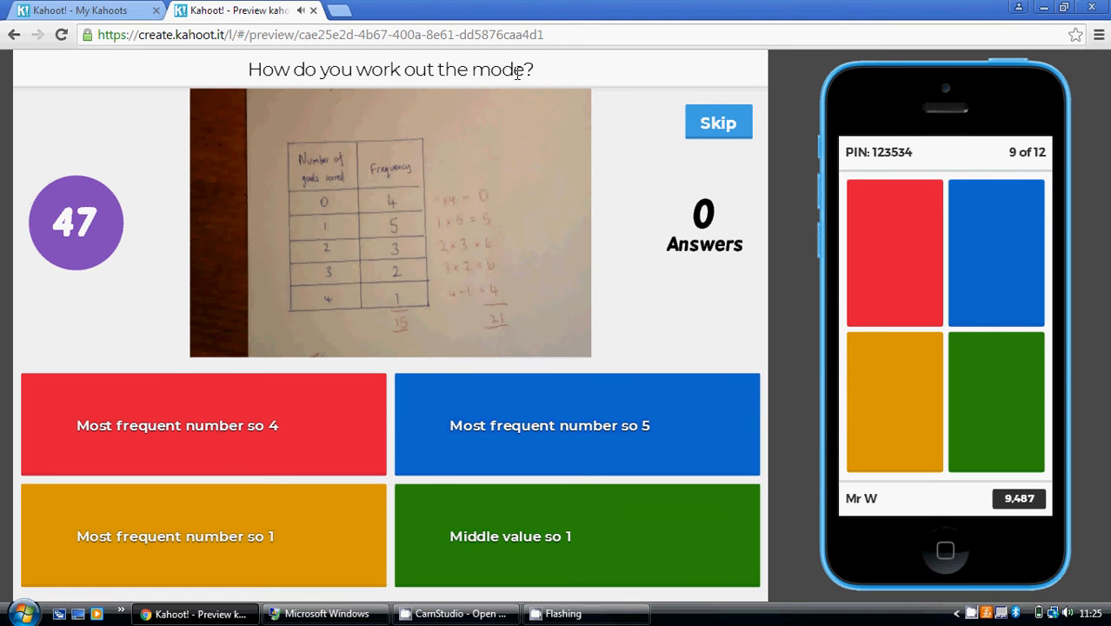
{"action": "mouse_move", "coordinate": [391, 224]}
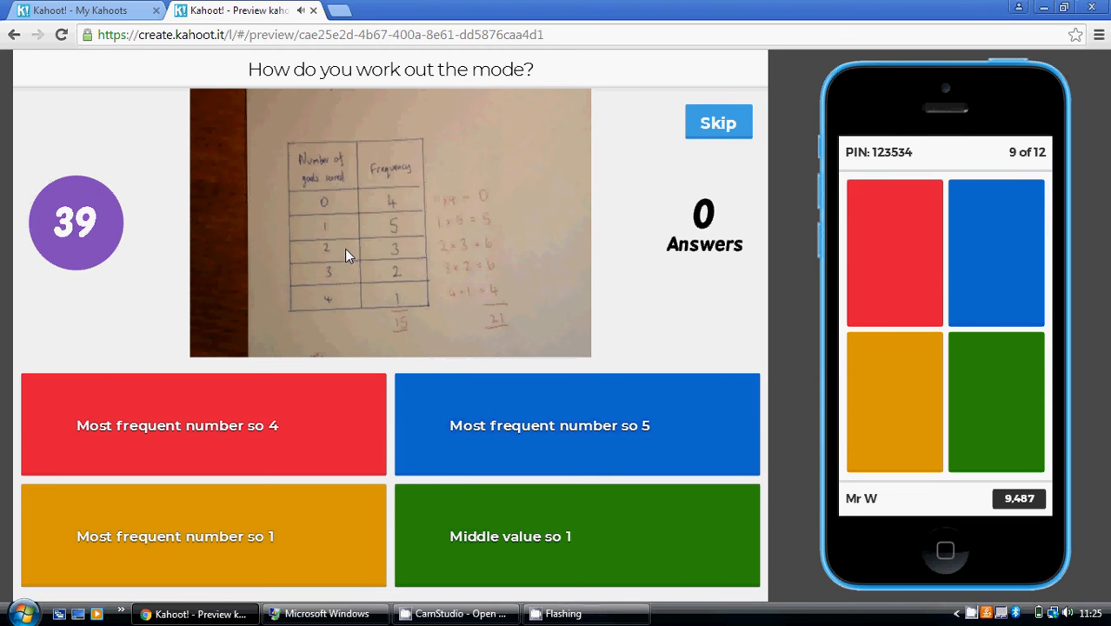
{"action": "mouse_move", "coordinate": [323, 243]}
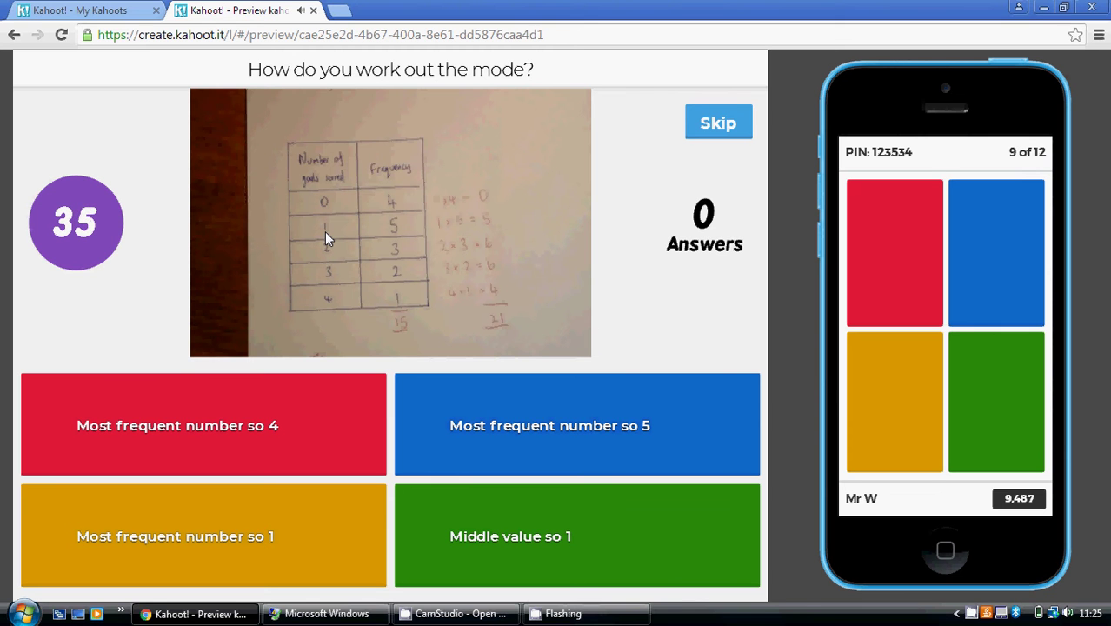
{"action": "mouse_move", "coordinate": [374, 202]}
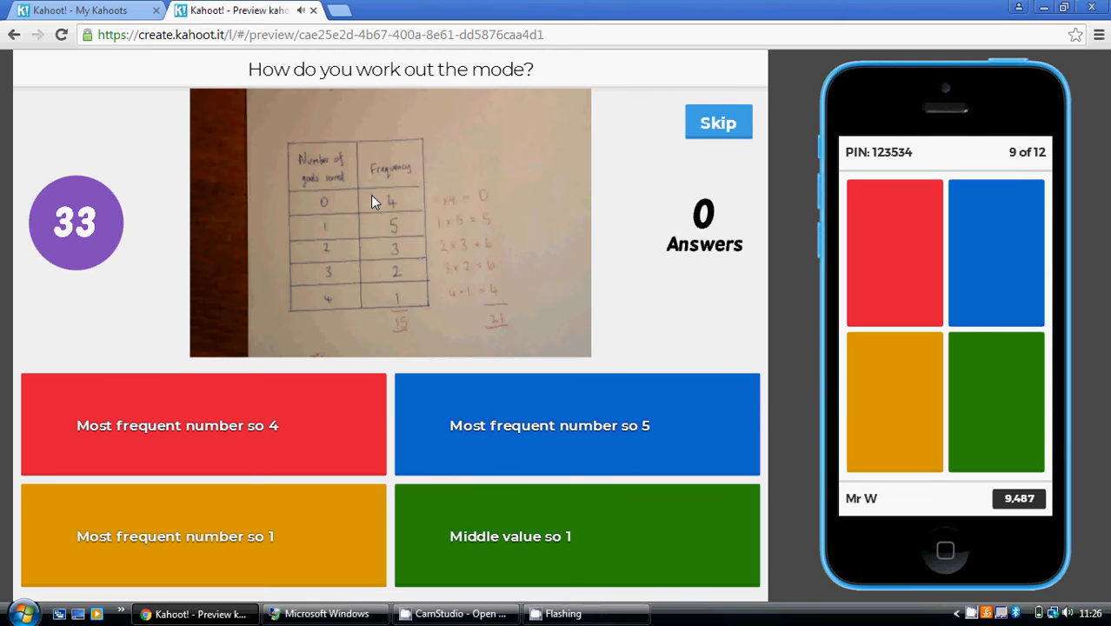
{"action": "mouse_move", "coordinate": [322, 237]}
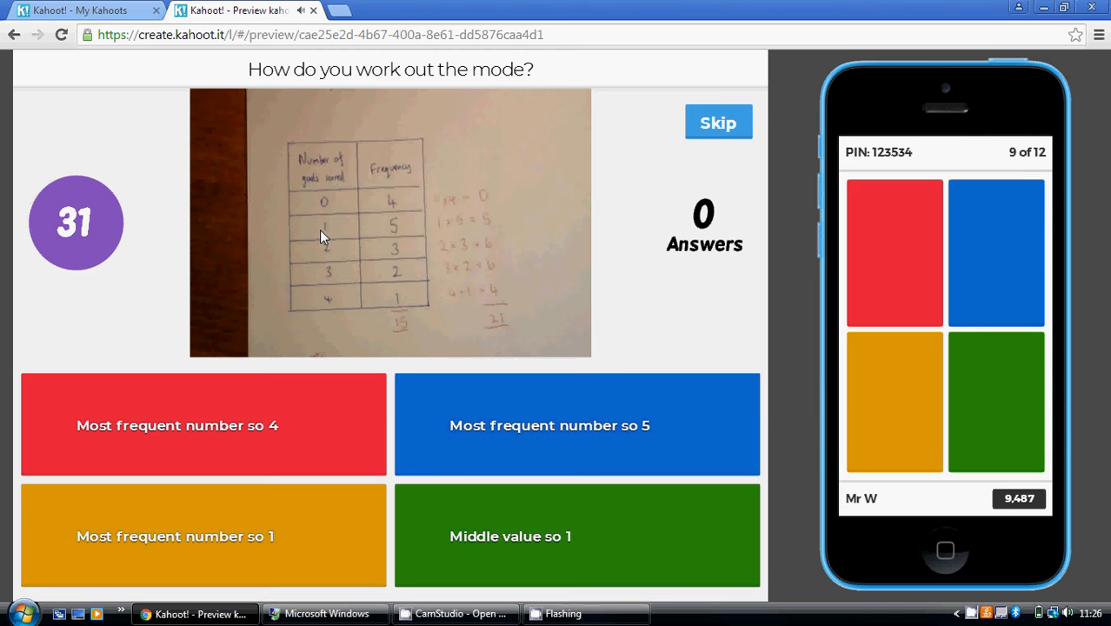
{"action": "mouse_move", "coordinate": [386, 230]}
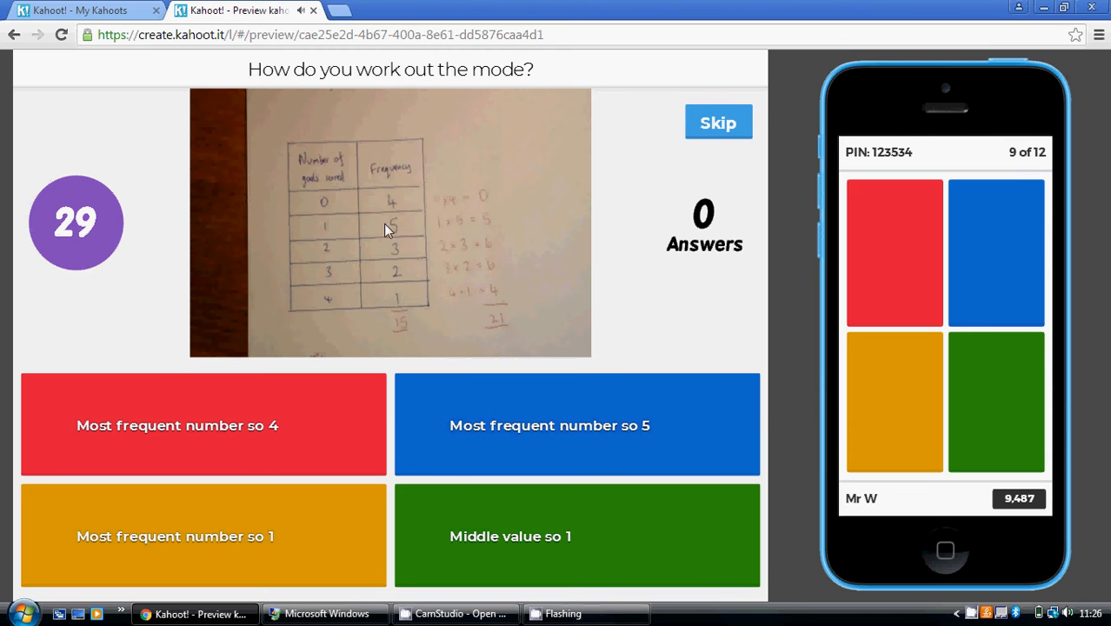
{"action": "mouse_move", "coordinate": [894, 407]}
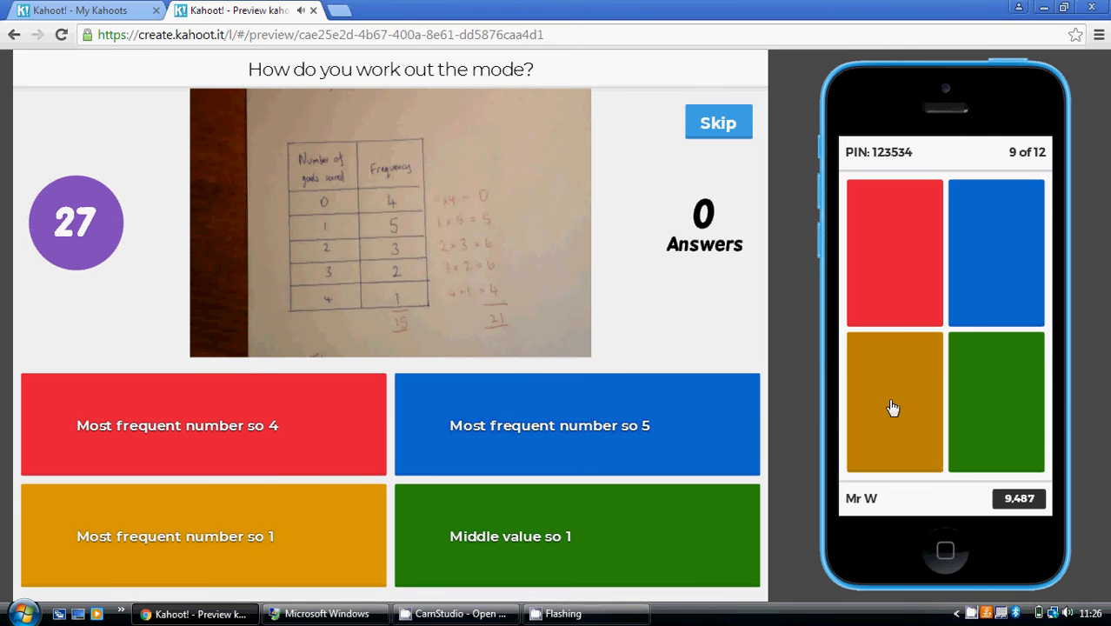
Answer the mode question with 1 and the range question with 4 - 0 = 4, reaching 12,109.
{"action": "left_click", "coordinate": [718, 122]}
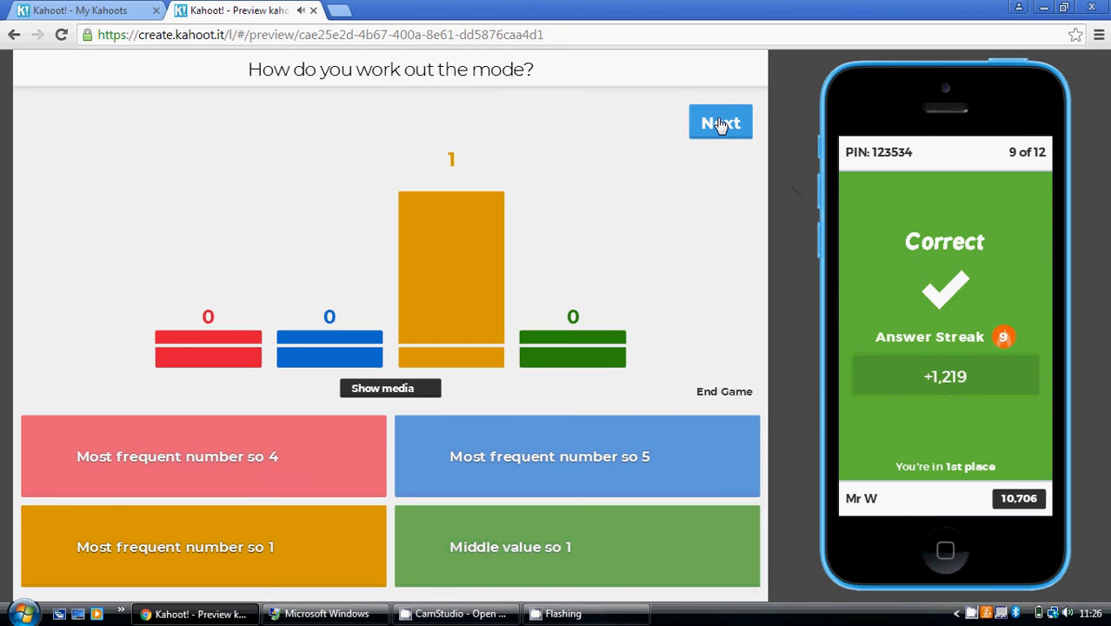
{"action": "left_click", "coordinate": [719, 122]}
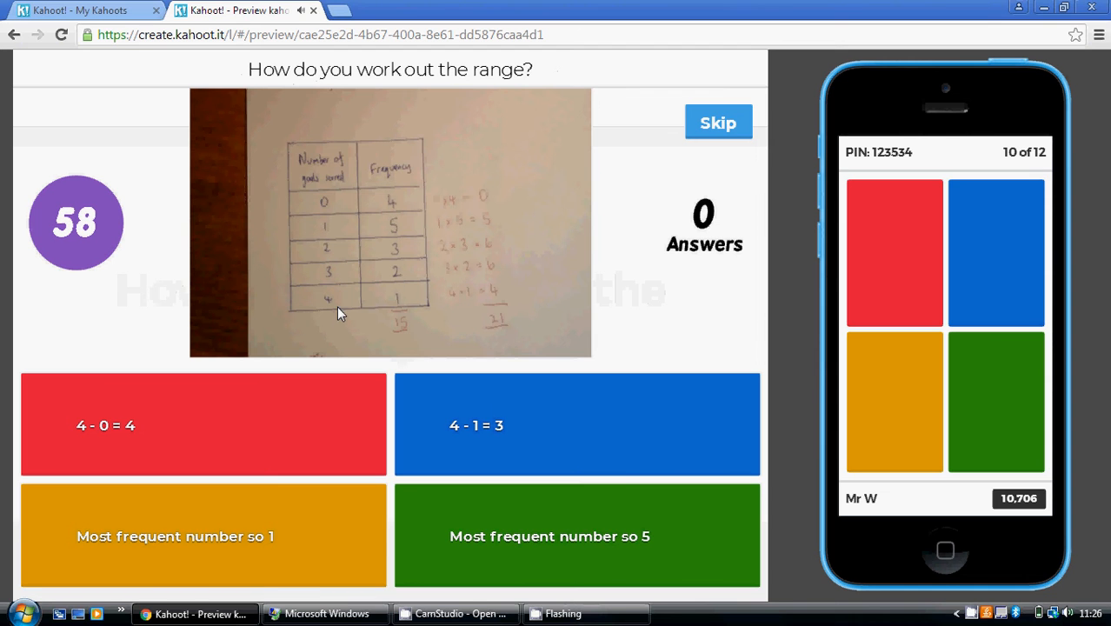
{"action": "mouse_move", "coordinate": [323, 302]}
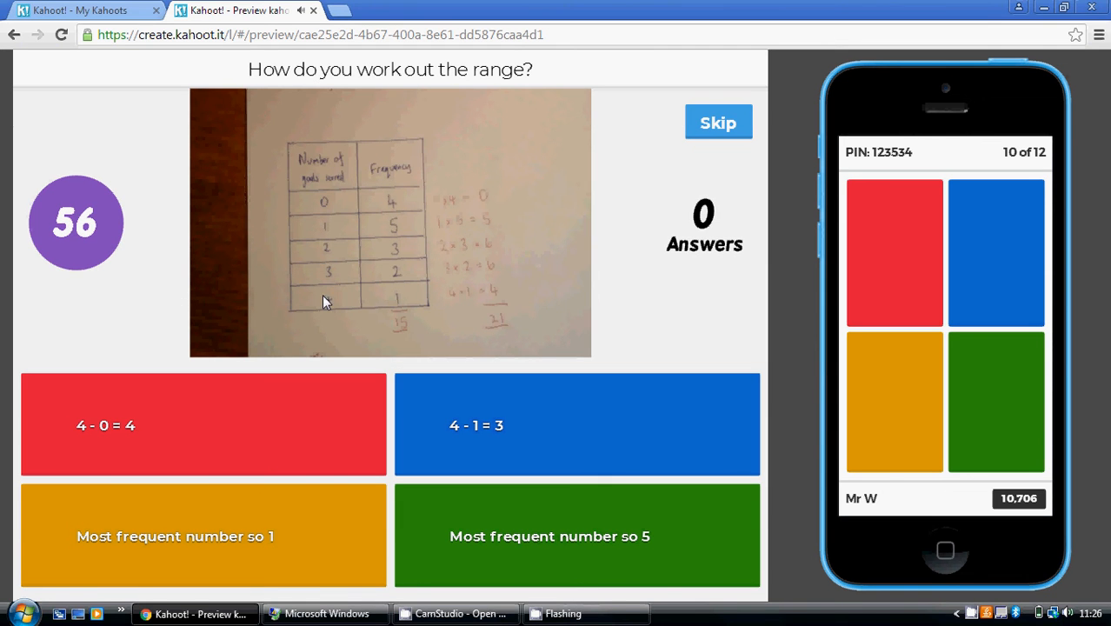
{"action": "mouse_move", "coordinate": [346, 197]}
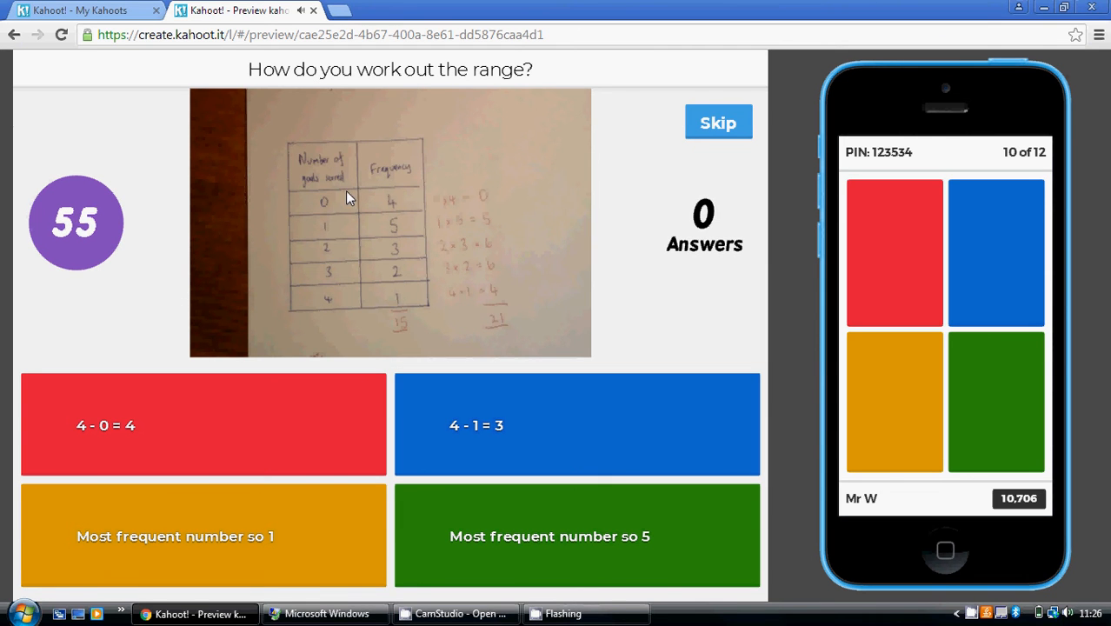
{"action": "mouse_move", "coordinate": [327, 264]}
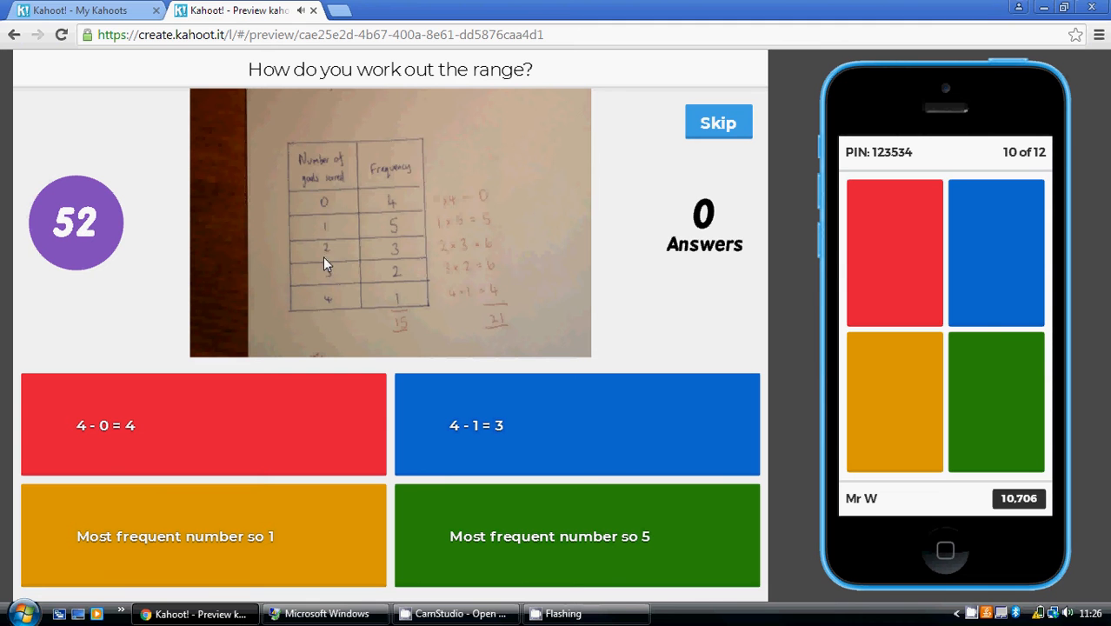
{"action": "mouse_move", "coordinate": [339, 212]}
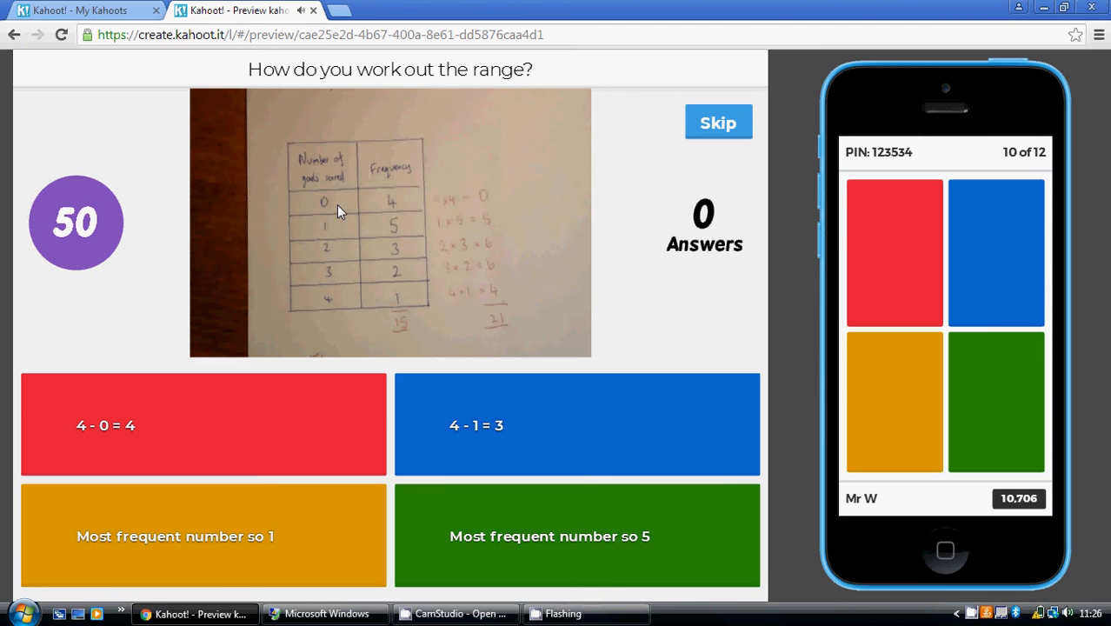
{"action": "left_click", "coordinate": [719, 121]}
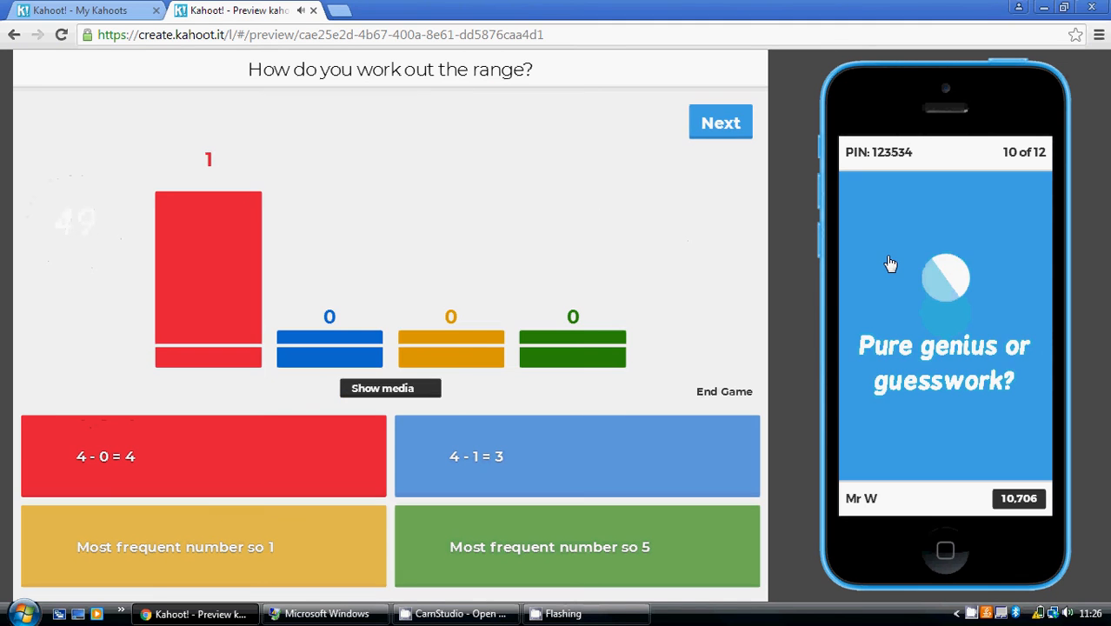
{"action": "left_click", "coordinate": [720, 122]}
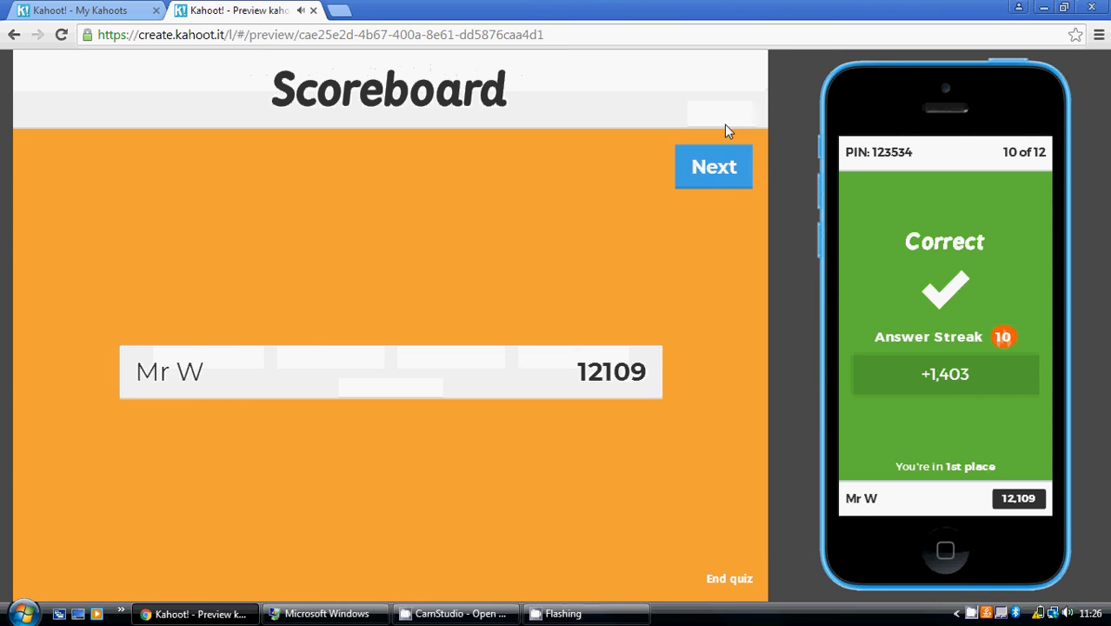
{"action": "left_click", "coordinate": [713, 167]}
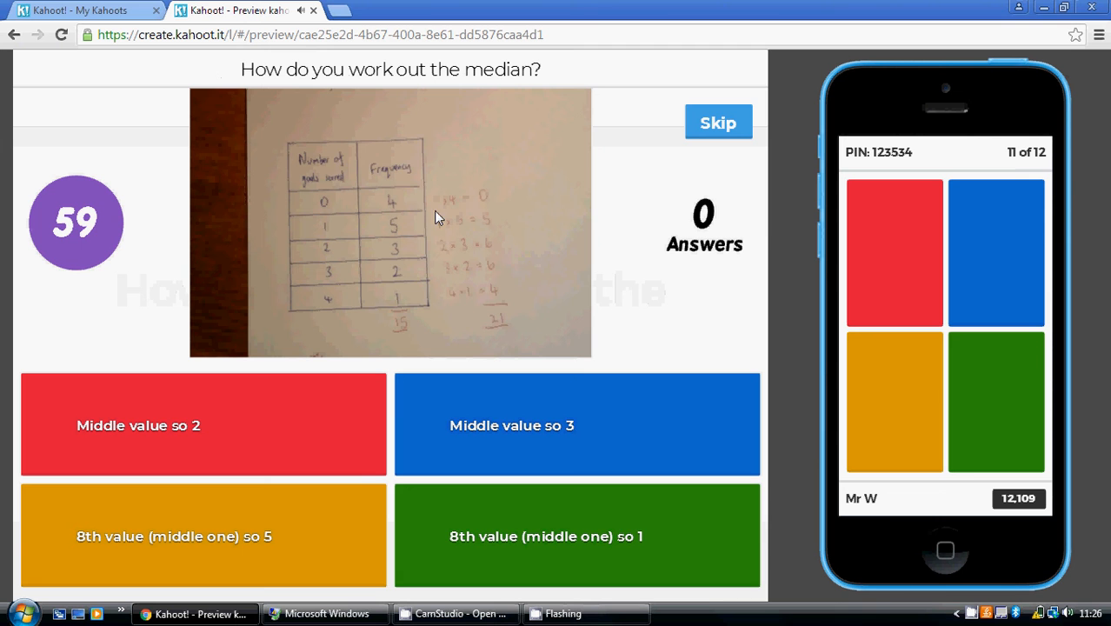
{"action": "mouse_move", "coordinate": [410, 328]}
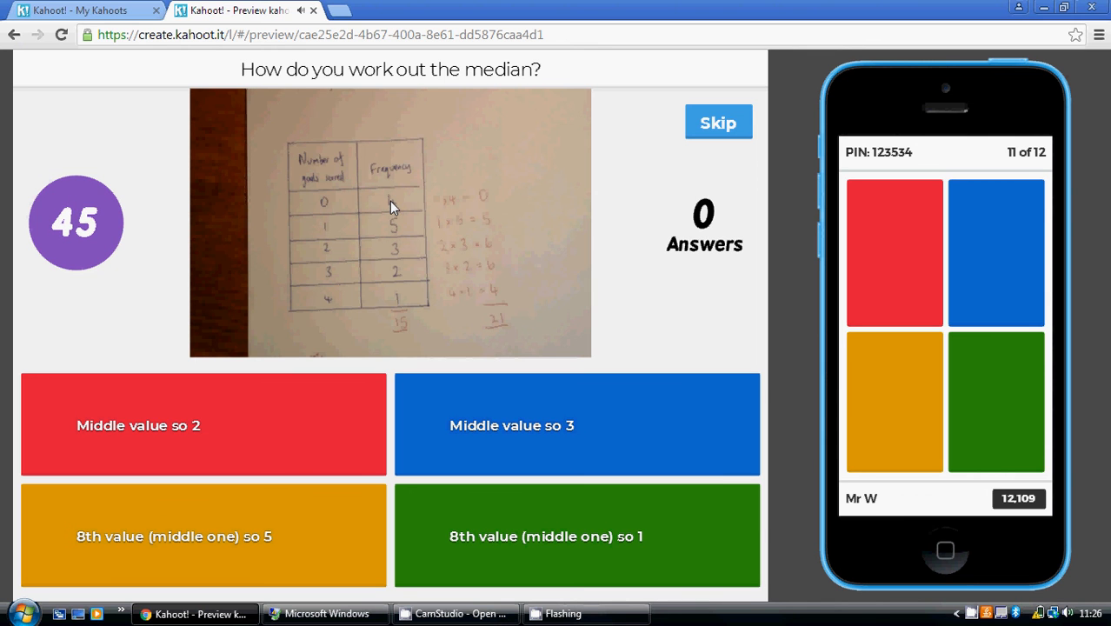
{"action": "mouse_move", "coordinate": [315, 208]}
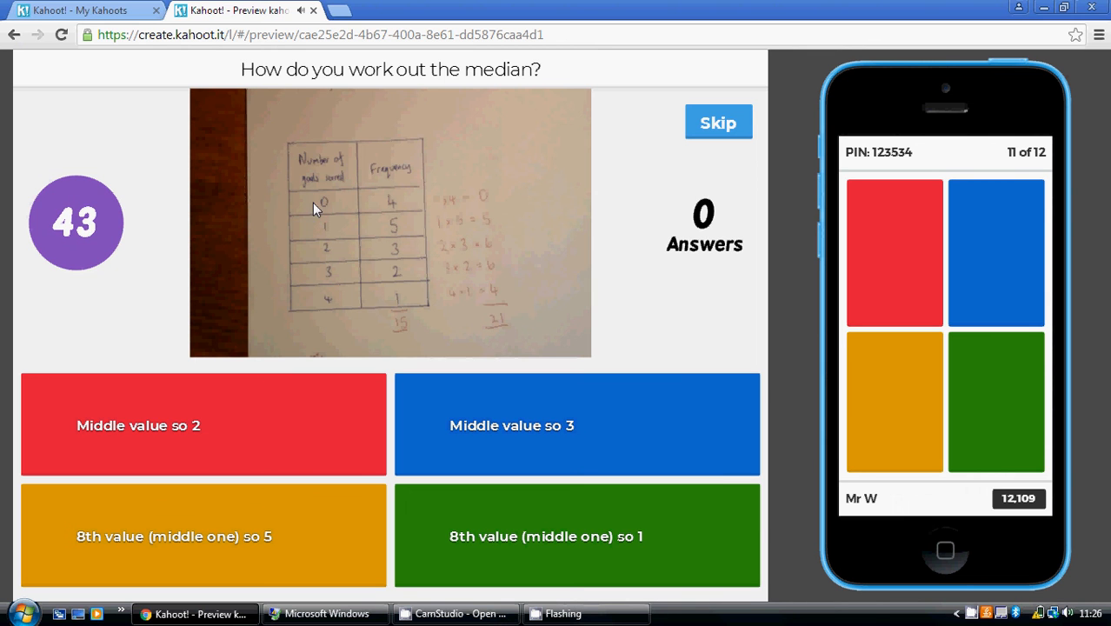
{"action": "mouse_move", "coordinate": [365, 215]}
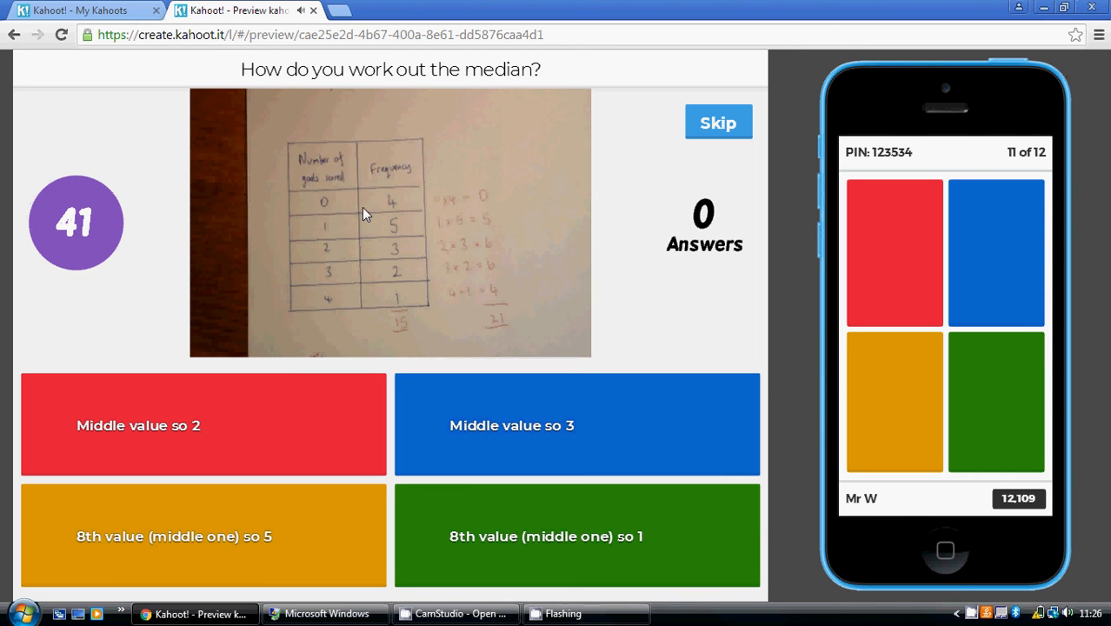
{"action": "mouse_move", "coordinate": [398, 230]}
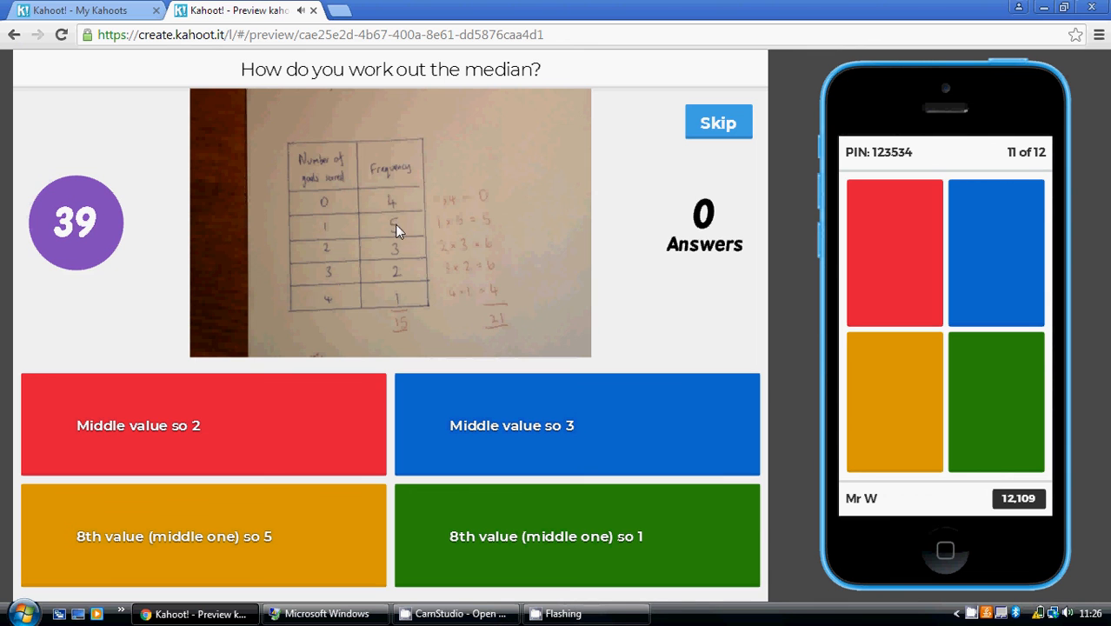
{"action": "mouse_move", "coordinate": [329, 299]}
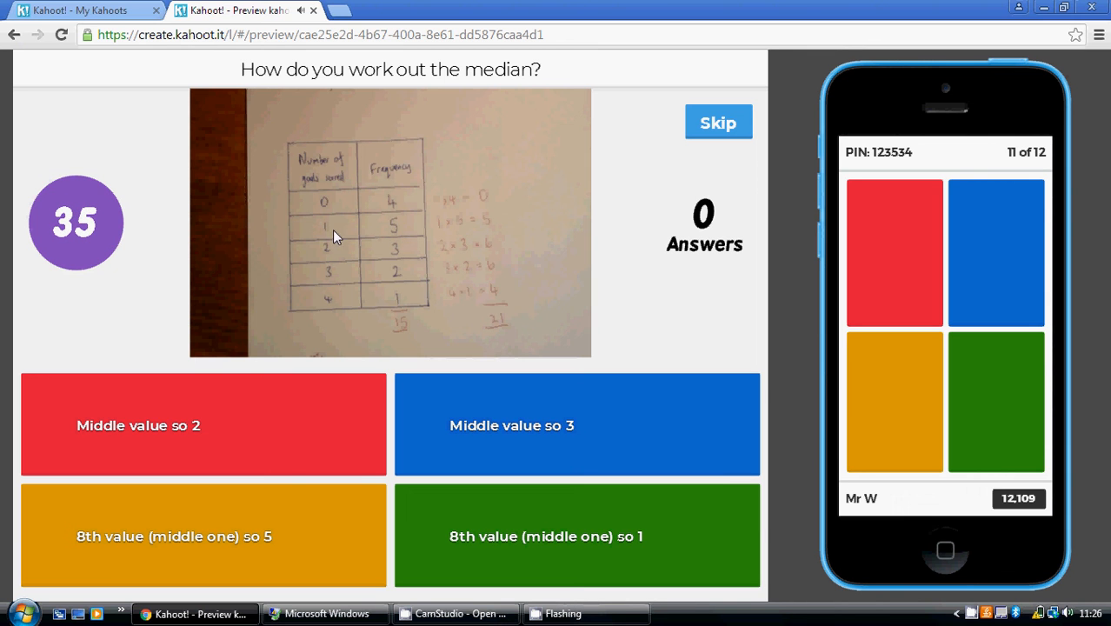
{"action": "mouse_move", "coordinate": [393, 202]}
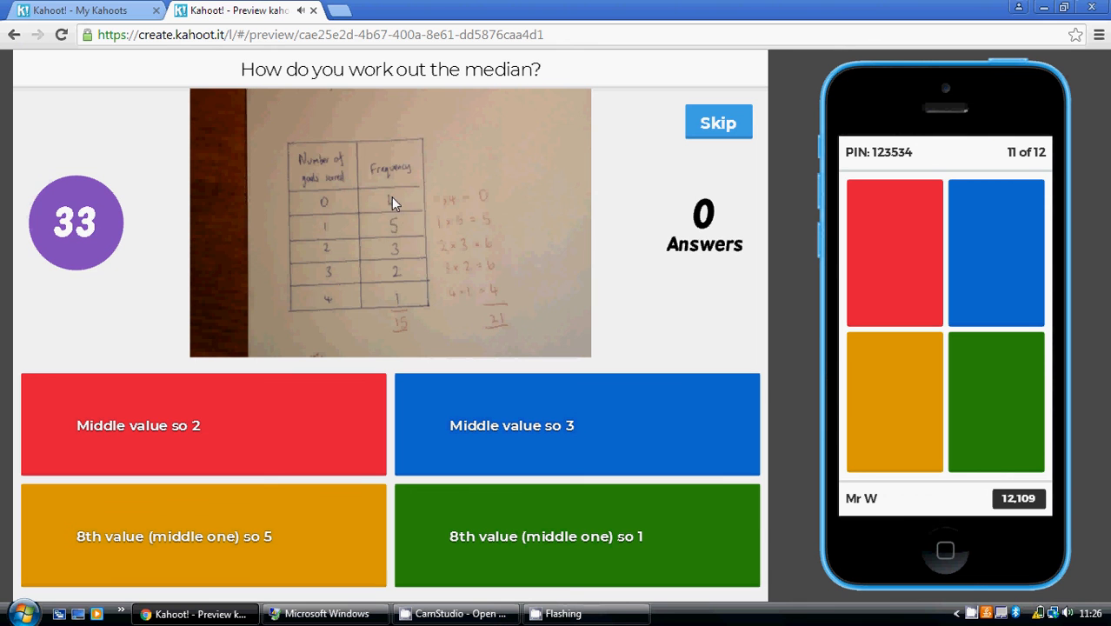
{"action": "mouse_move", "coordinate": [393, 224]}
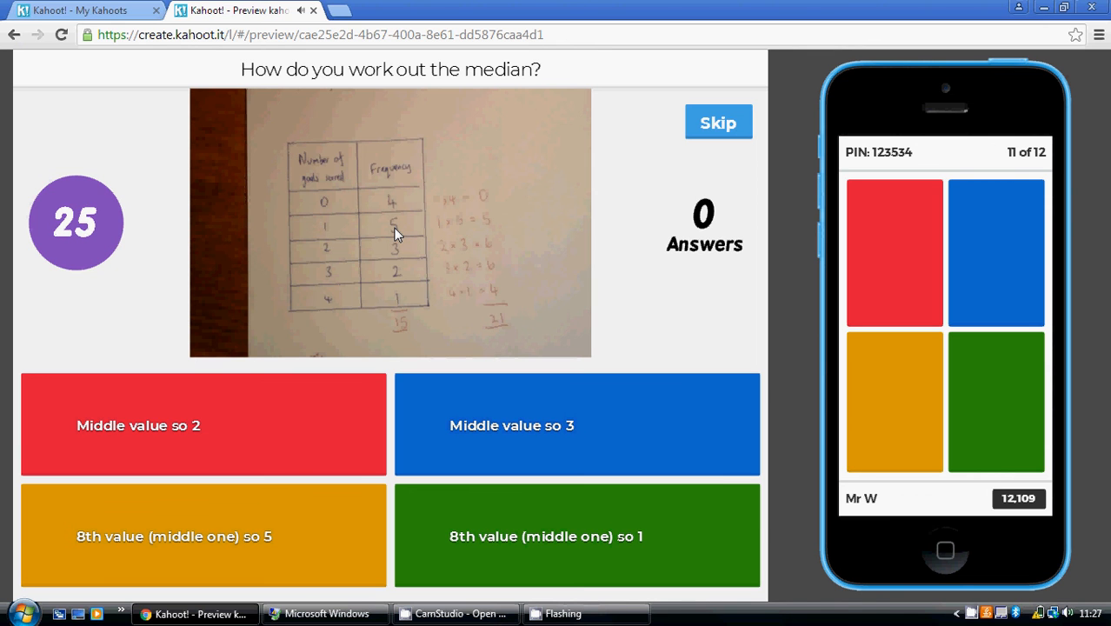
{"action": "mouse_move", "coordinate": [321, 240]}
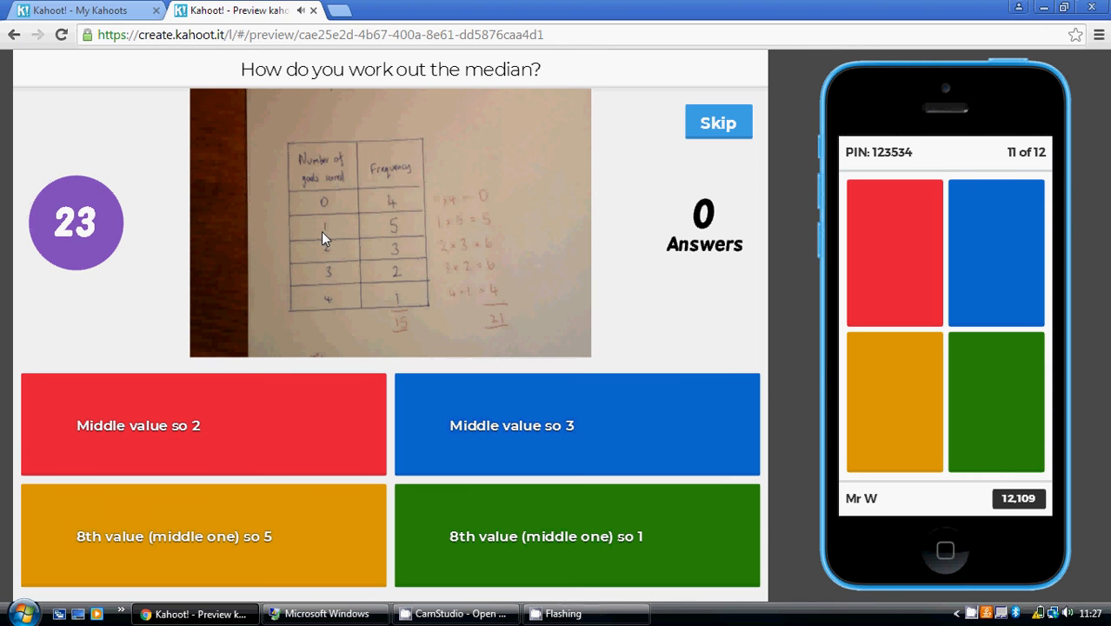
{"action": "mouse_move", "coordinate": [268, 396]}
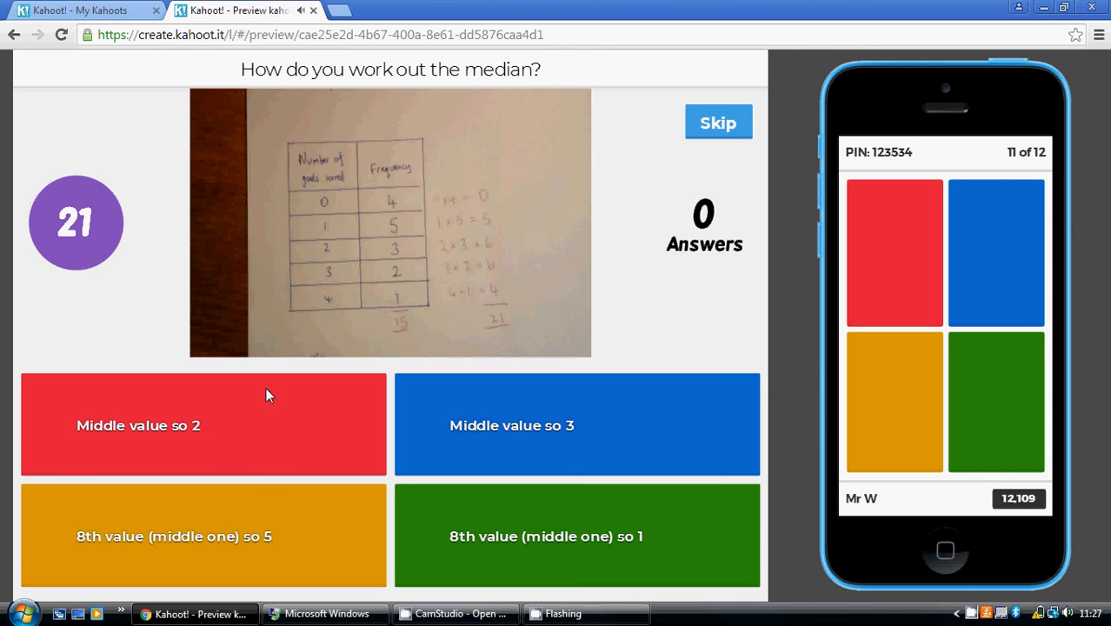
{"action": "mouse_move", "coordinate": [401, 292]}
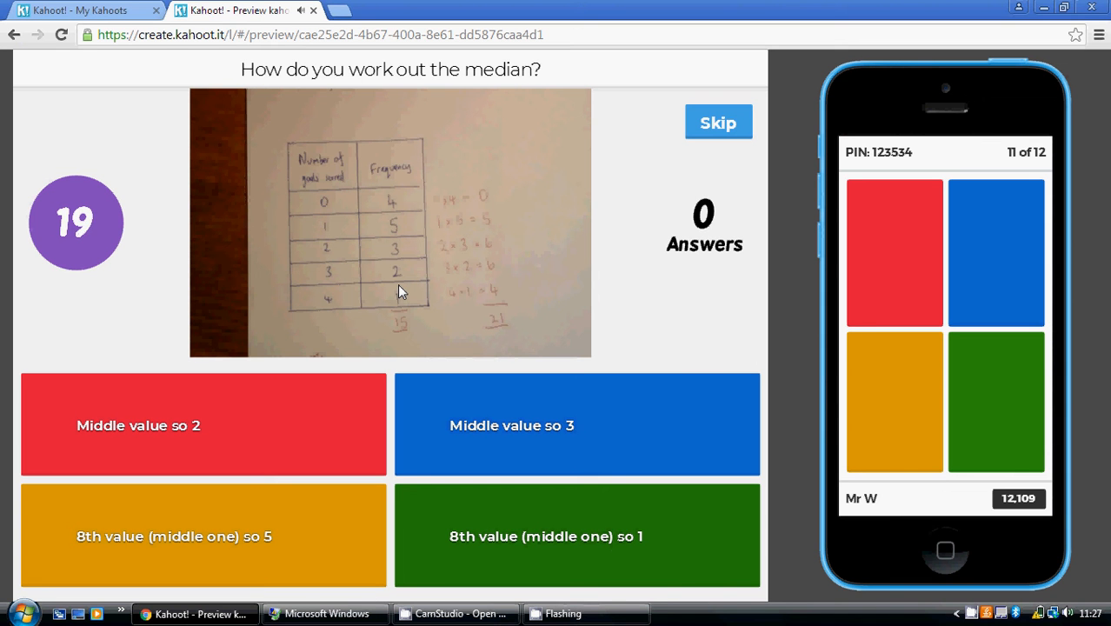
{"action": "mouse_move", "coordinate": [322, 237]}
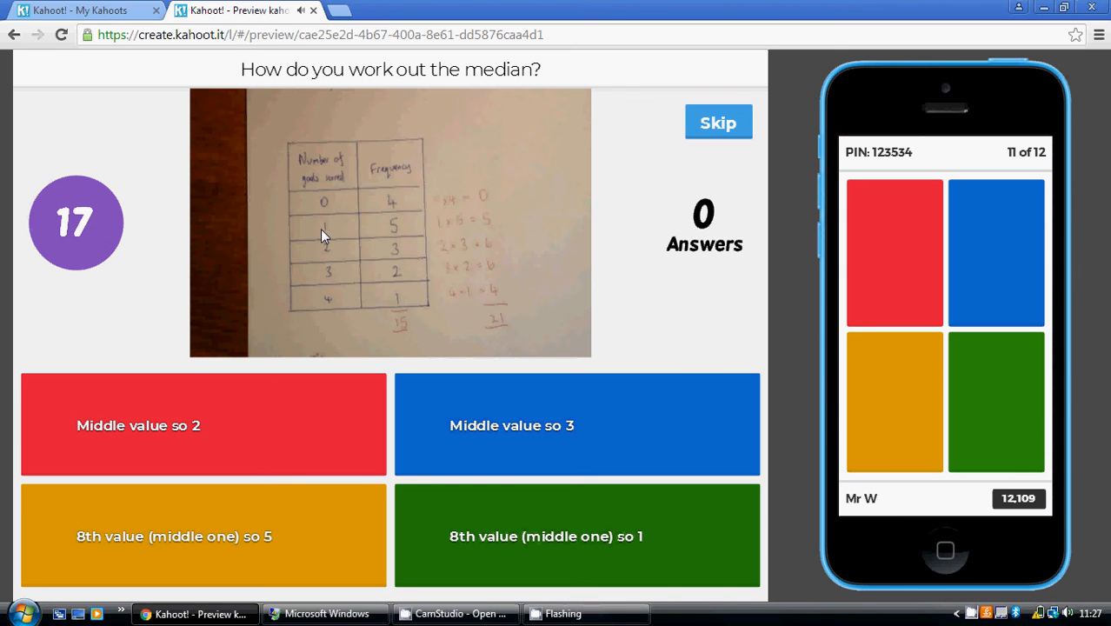
Answer the median question correctly, reaching 13,236 points, and advance to final question 12.
{"action": "left_click", "coordinate": [718, 121]}
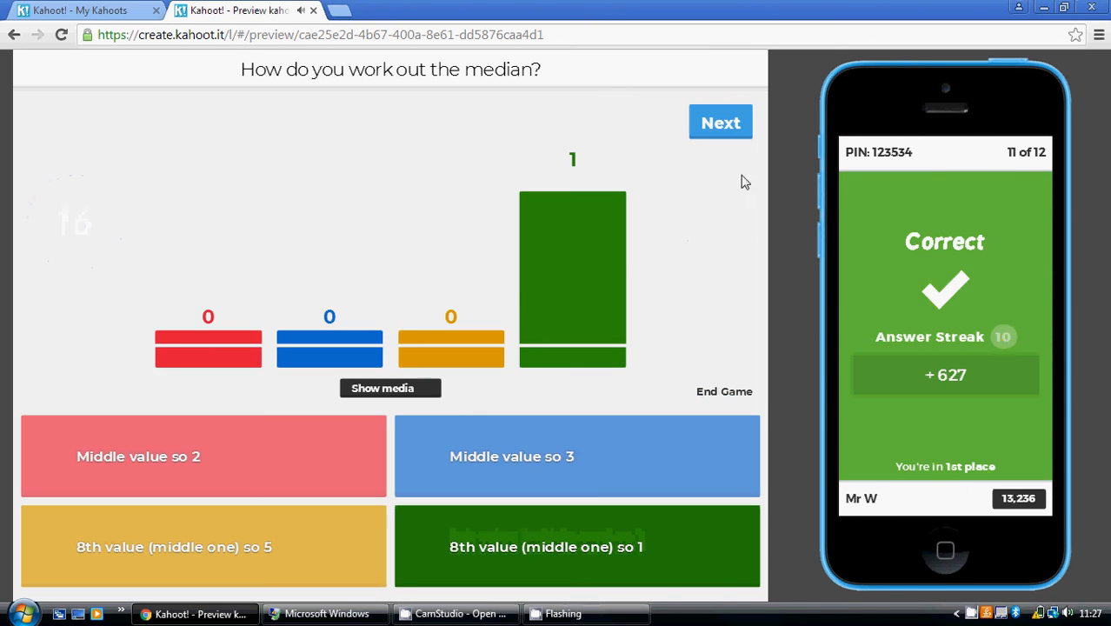
{"action": "left_click", "coordinate": [720, 122]}
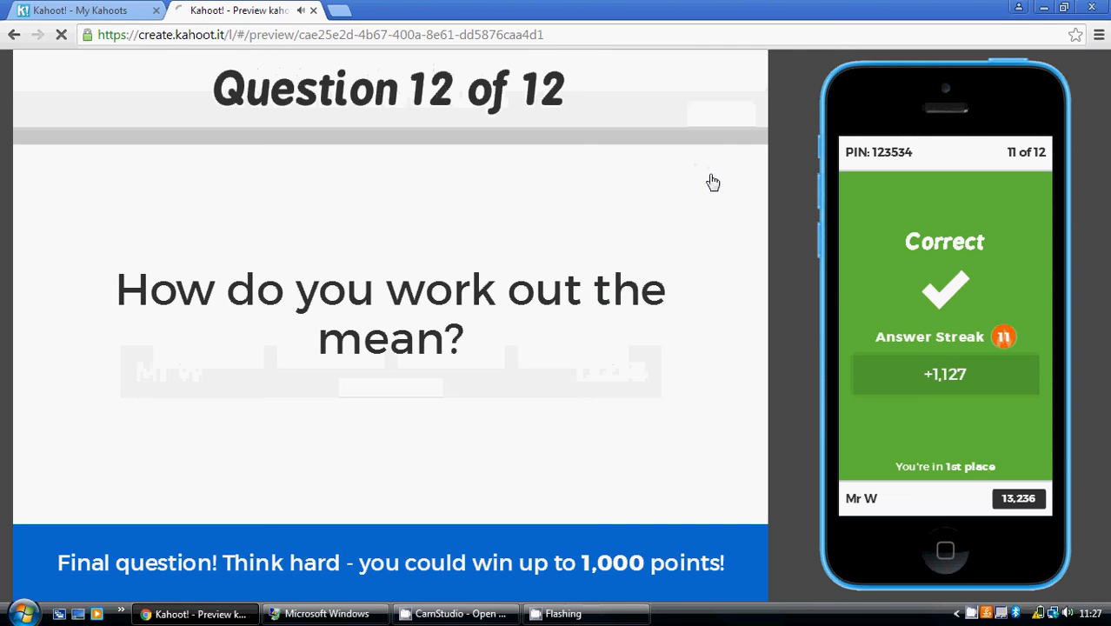
{"action": "mouse_move", "coordinate": [585, 251]}
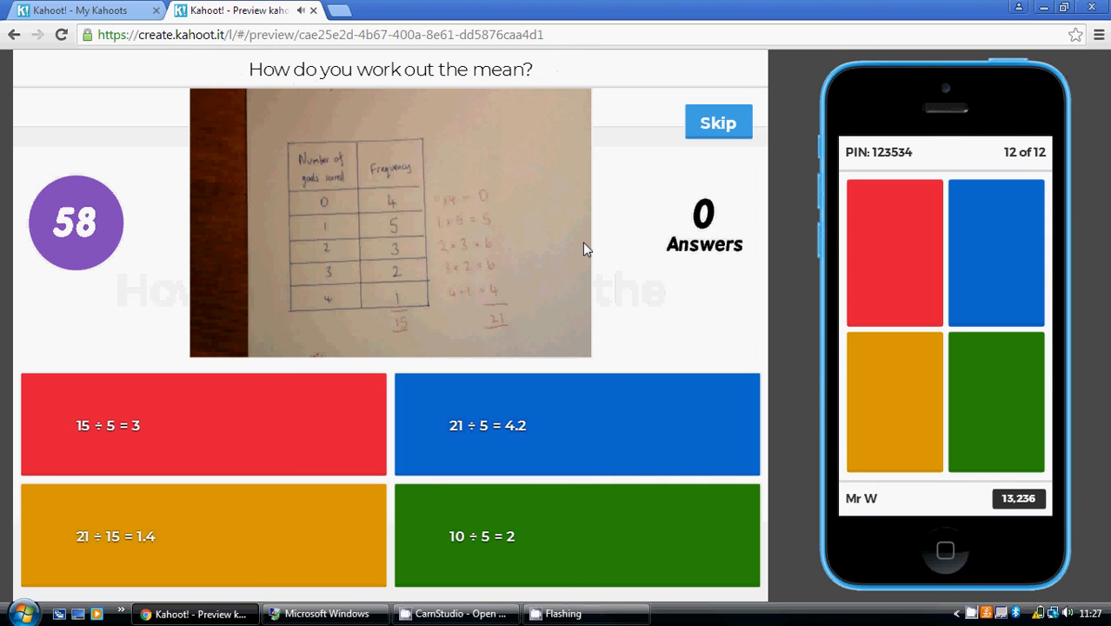
{"action": "mouse_move", "coordinate": [605, 97]}
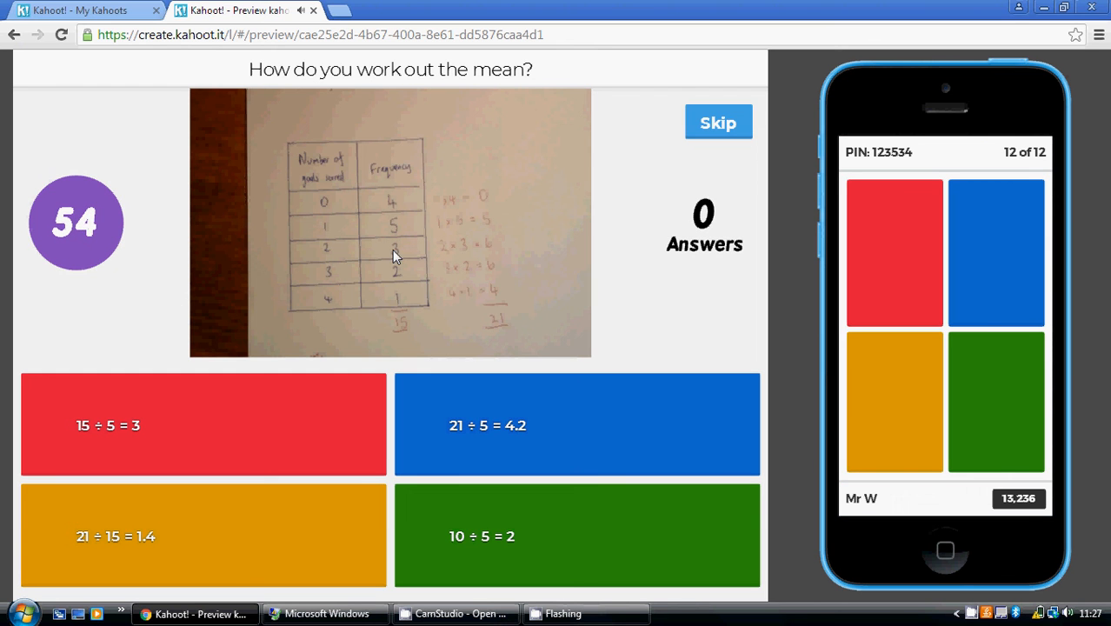
{"action": "mouse_move", "coordinate": [323, 299]}
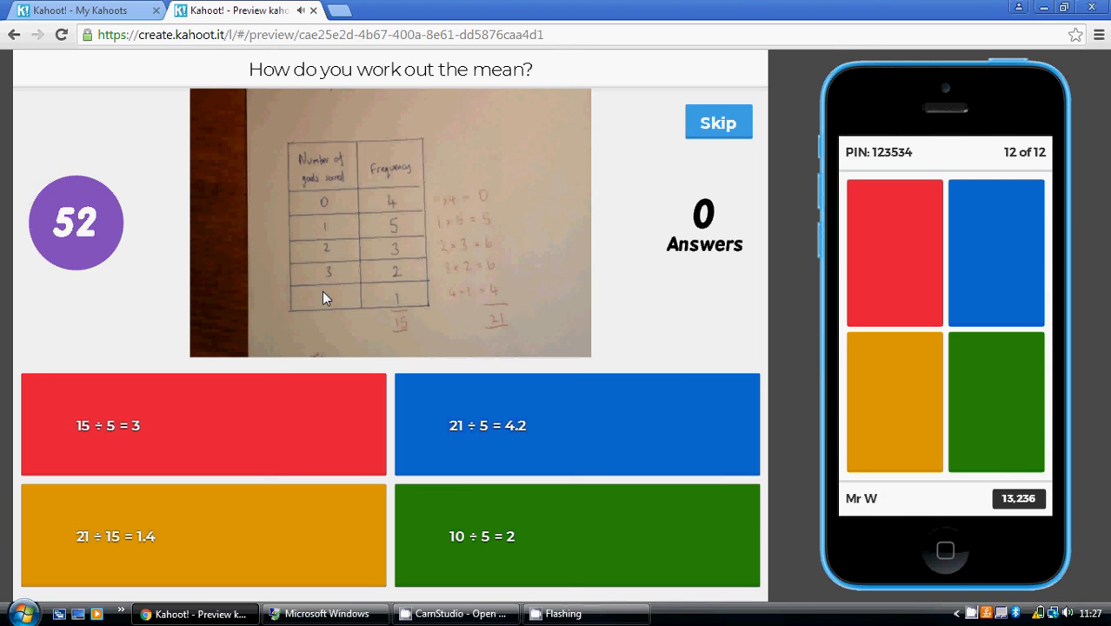
{"action": "mouse_move", "coordinate": [400, 289]}
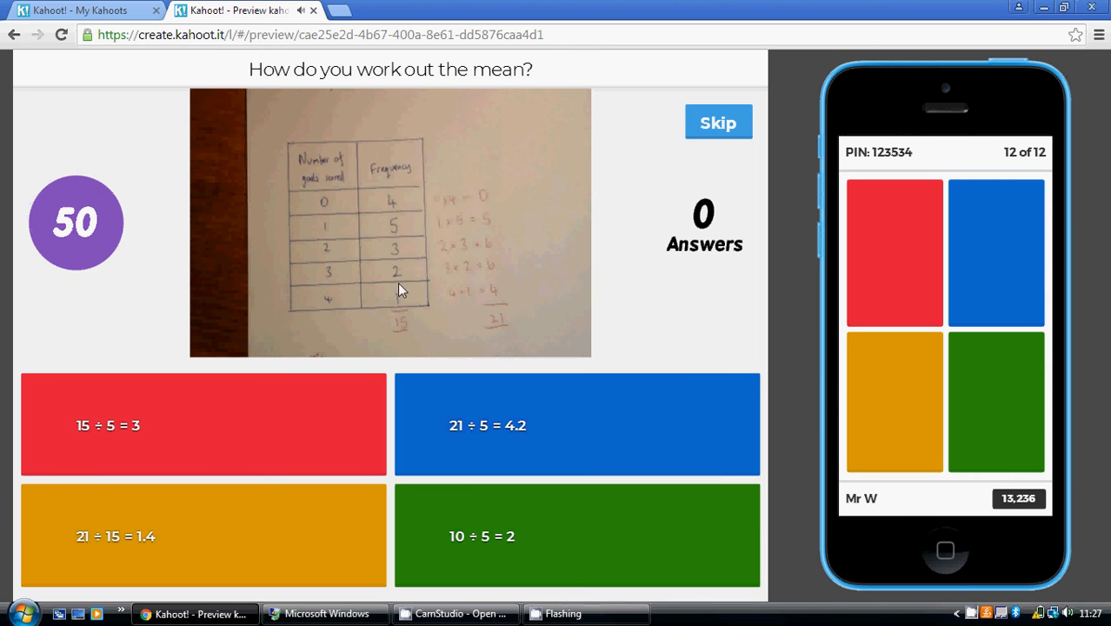
{"action": "mouse_move", "coordinate": [366, 205]}
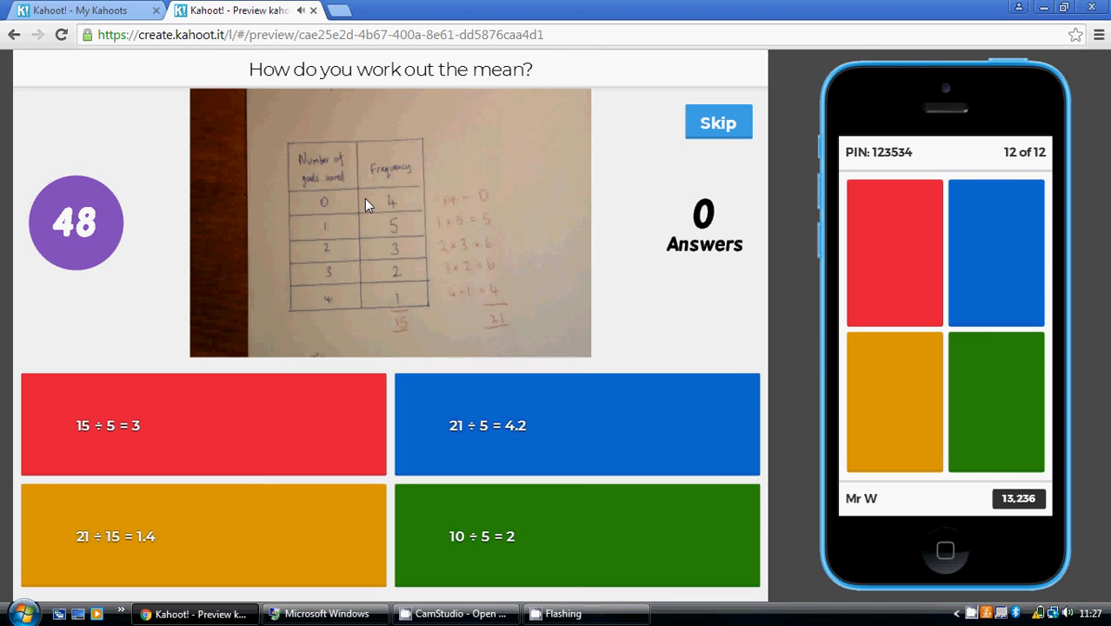
{"action": "mouse_move", "coordinate": [344, 202]}
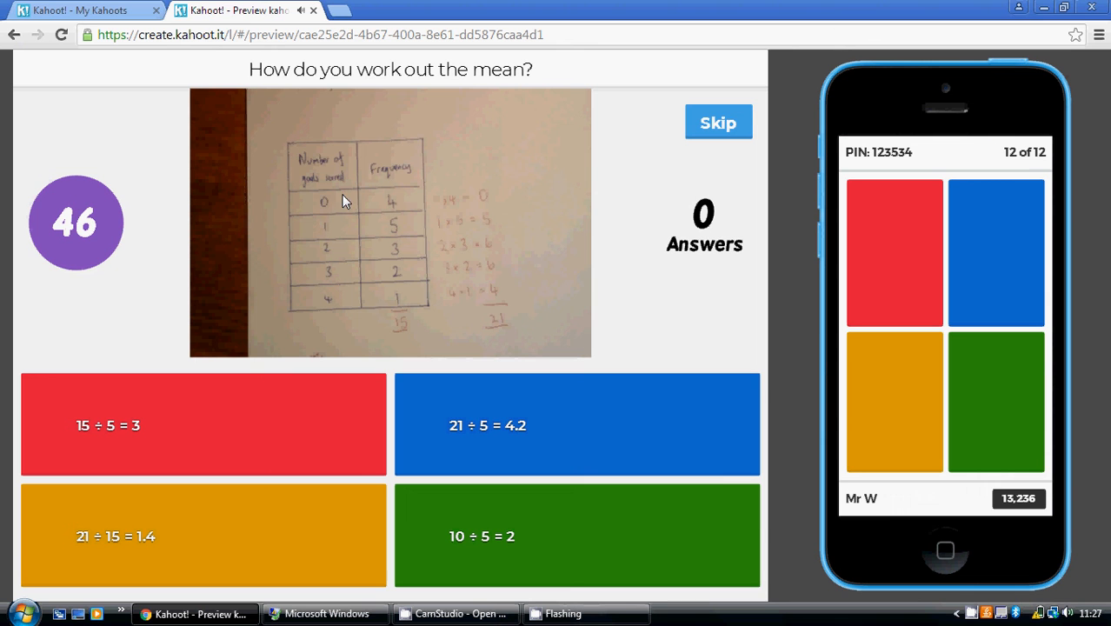
{"action": "mouse_move", "coordinate": [421, 202]}
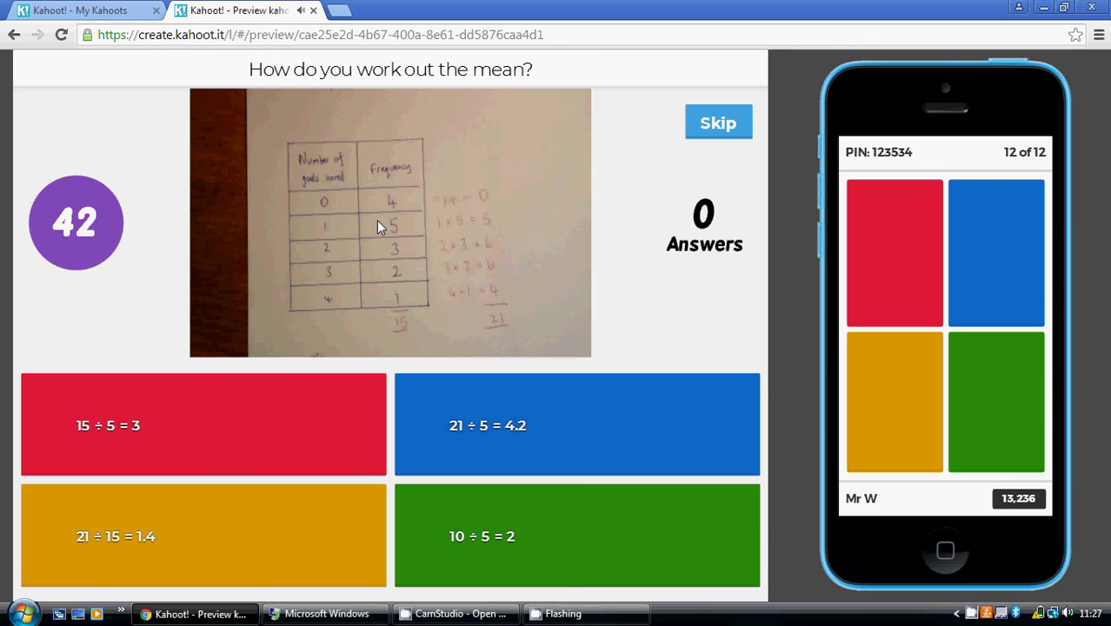
{"action": "mouse_move", "coordinate": [390, 233]}
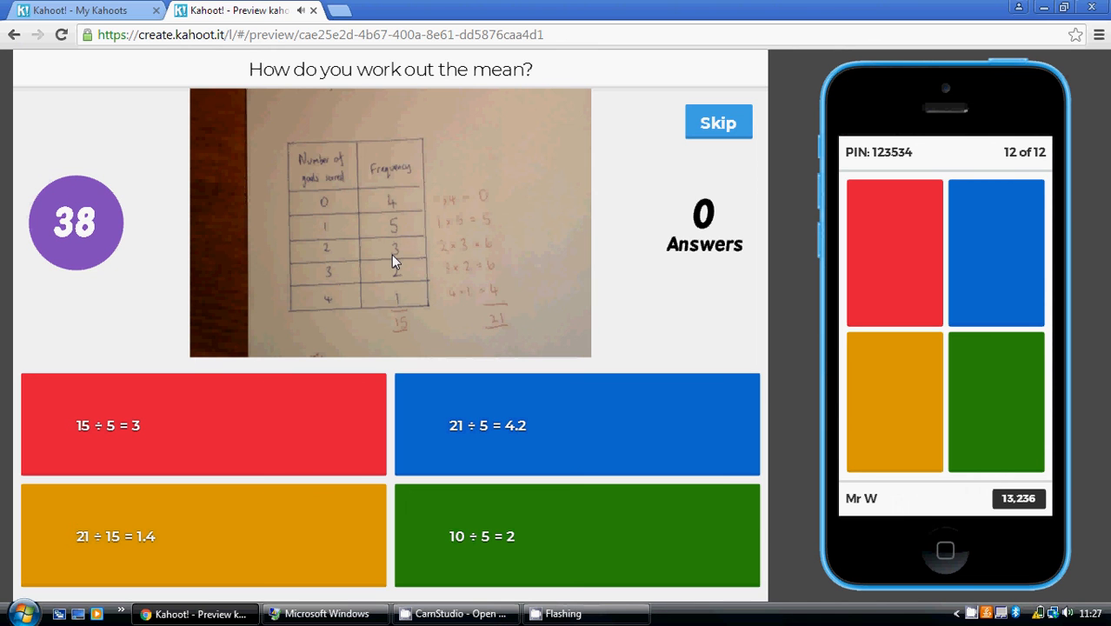
{"action": "mouse_move", "coordinate": [485, 251]}
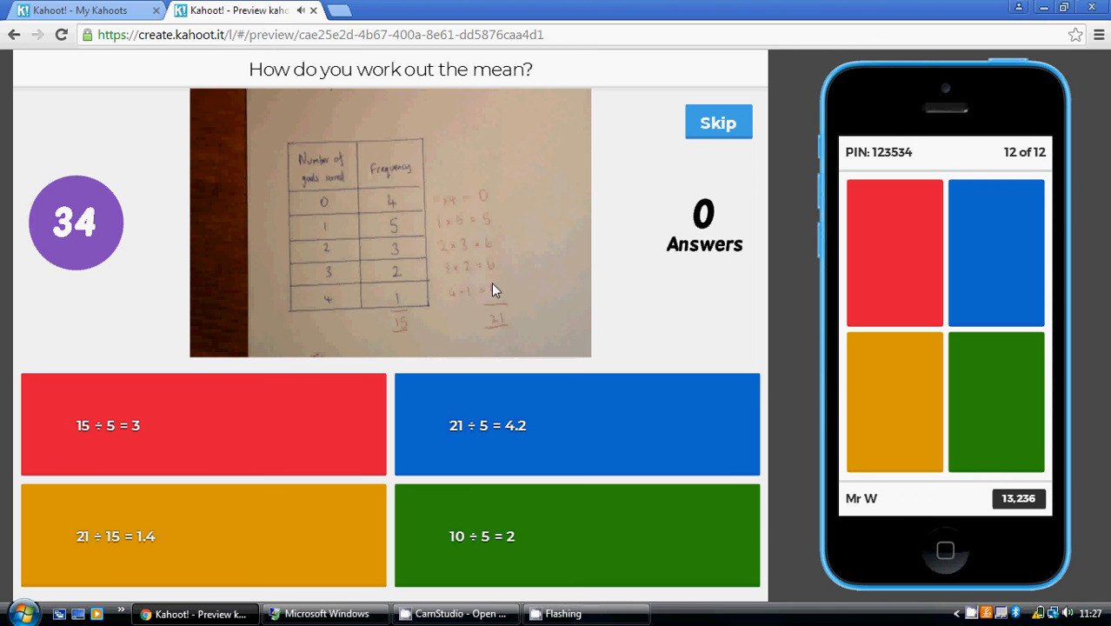
{"action": "mouse_move", "coordinate": [487, 332]}
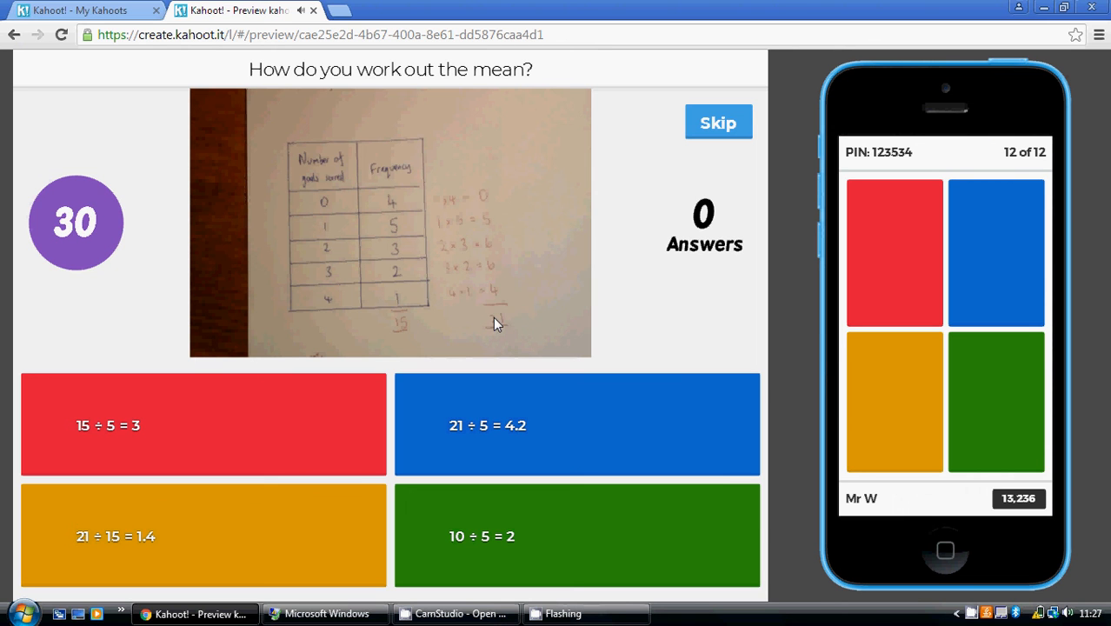
{"action": "mouse_move", "coordinate": [513, 316]}
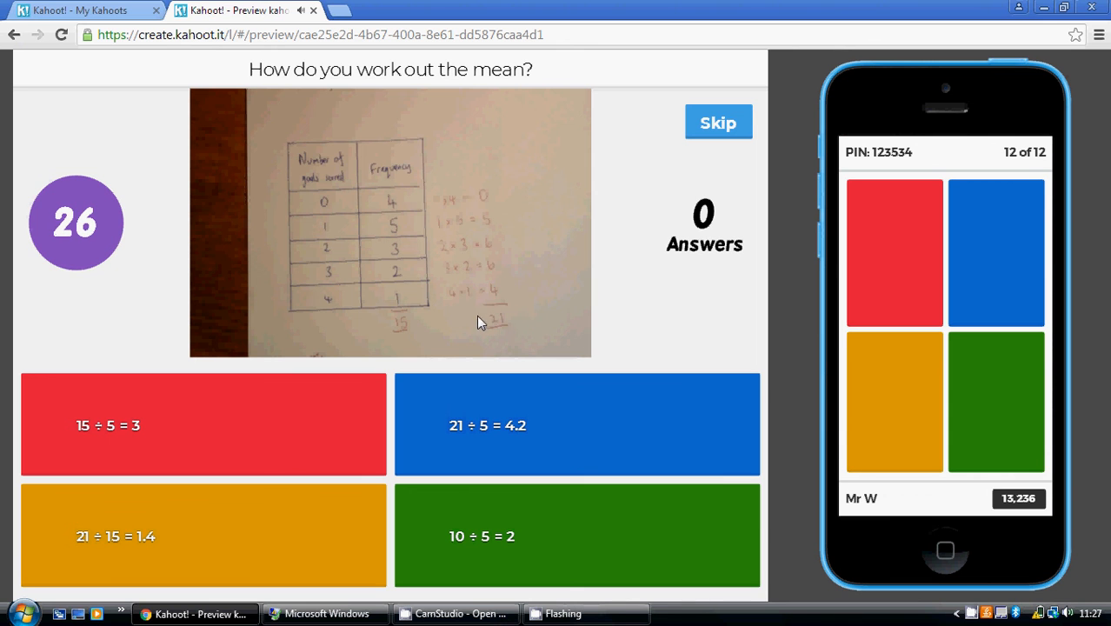
{"action": "mouse_move", "coordinate": [355, 233]}
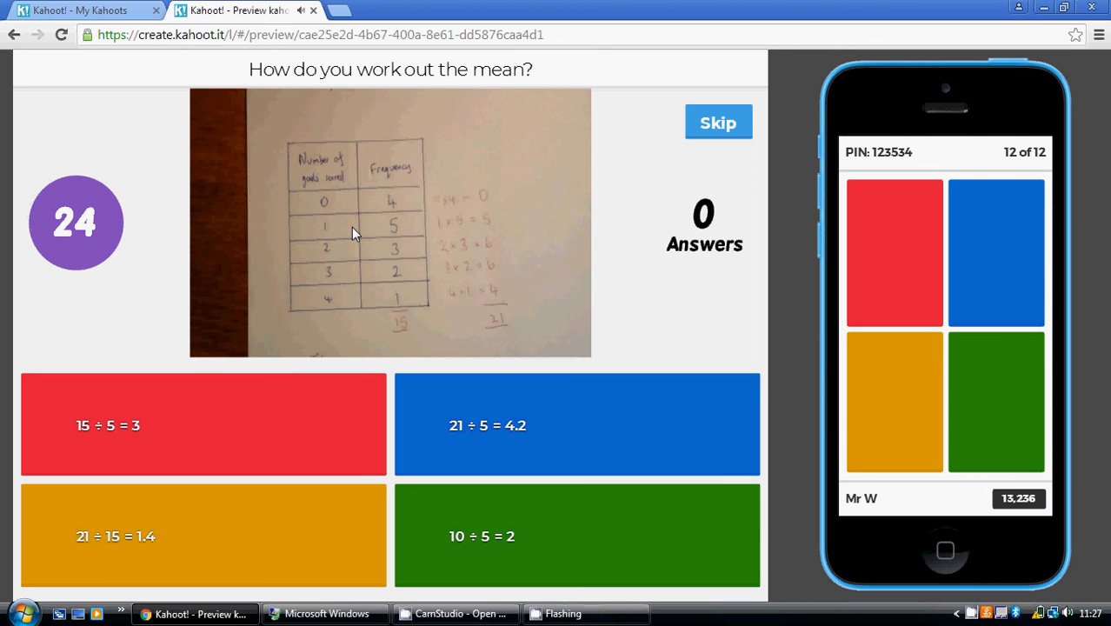
{"action": "mouse_move", "coordinate": [344, 302]}
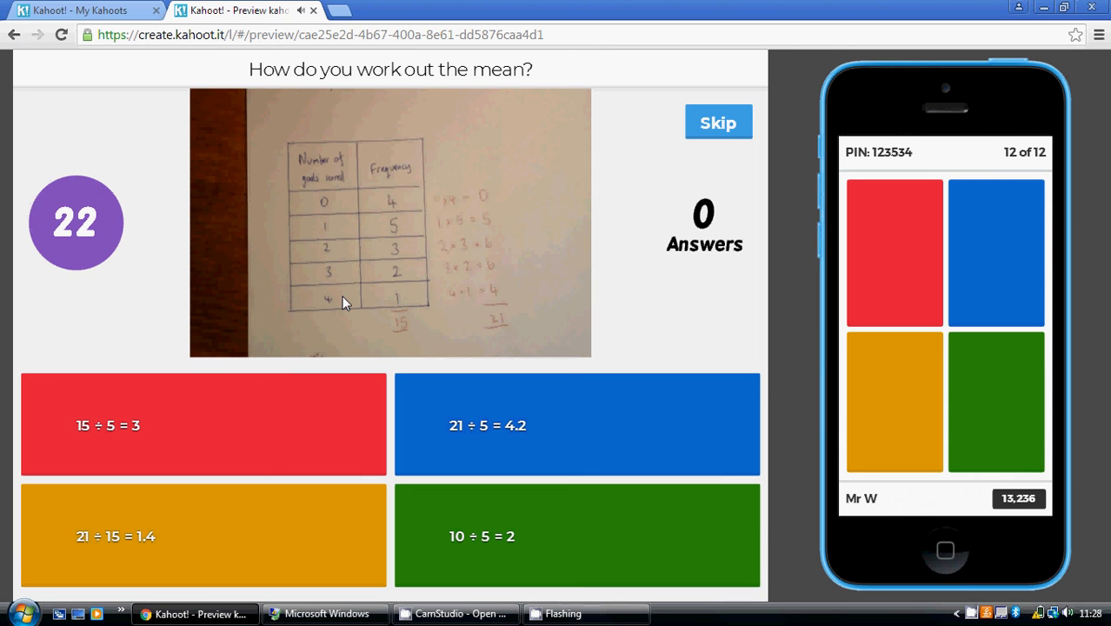
{"action": "mouse_move", "coordinate": [396, 207]}
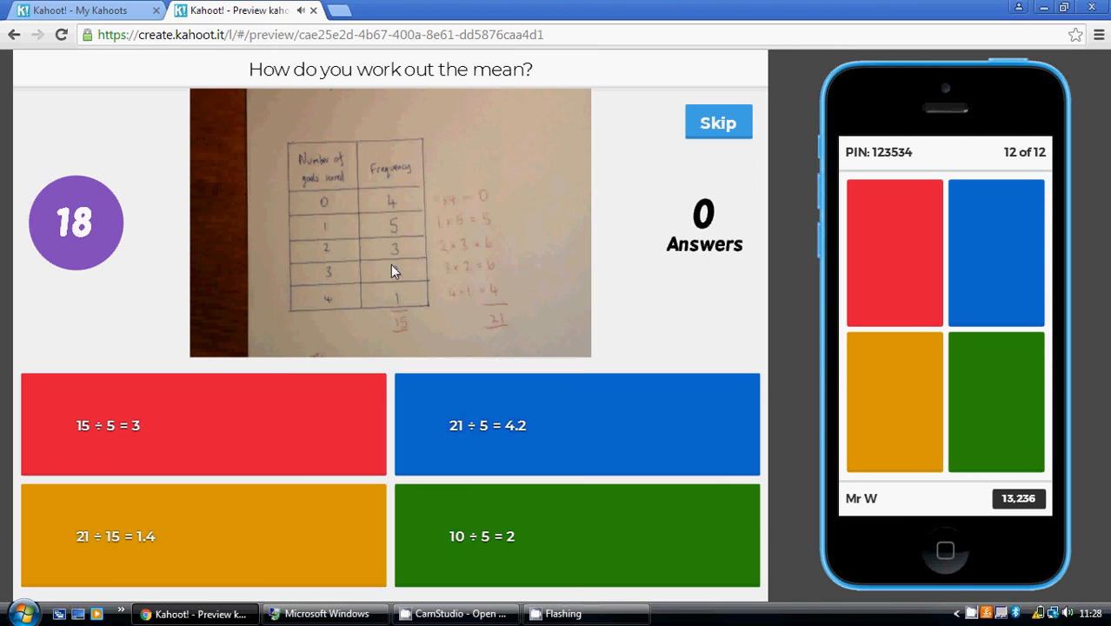
{"action": "mouse_move", "coordinate": [398, 210]}
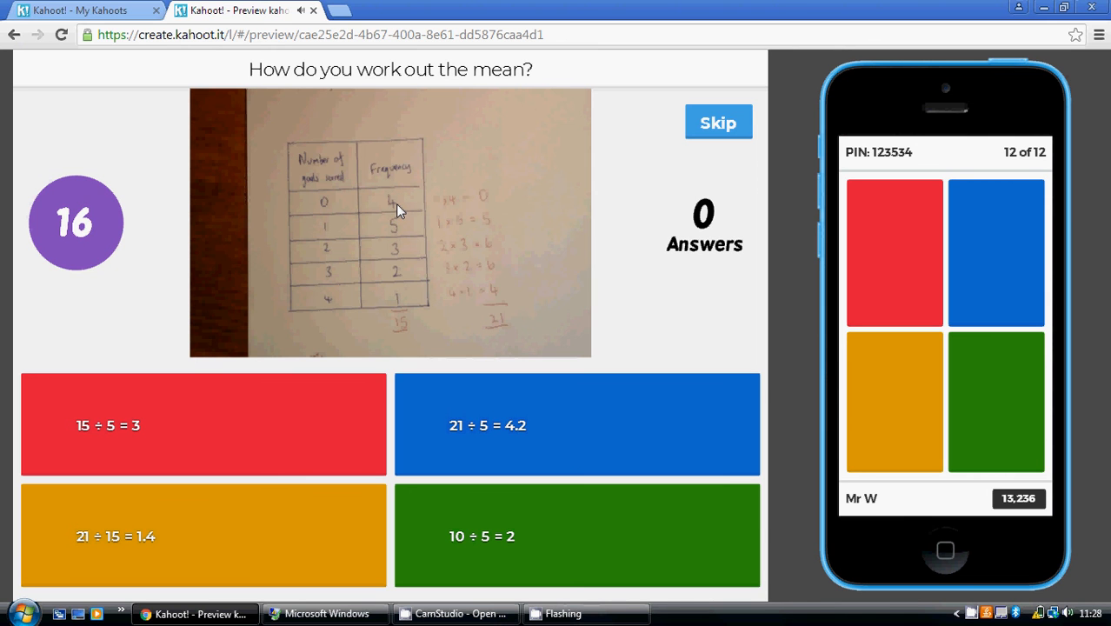
{"action": "mouse_move", "coordinate": [306, 240]}
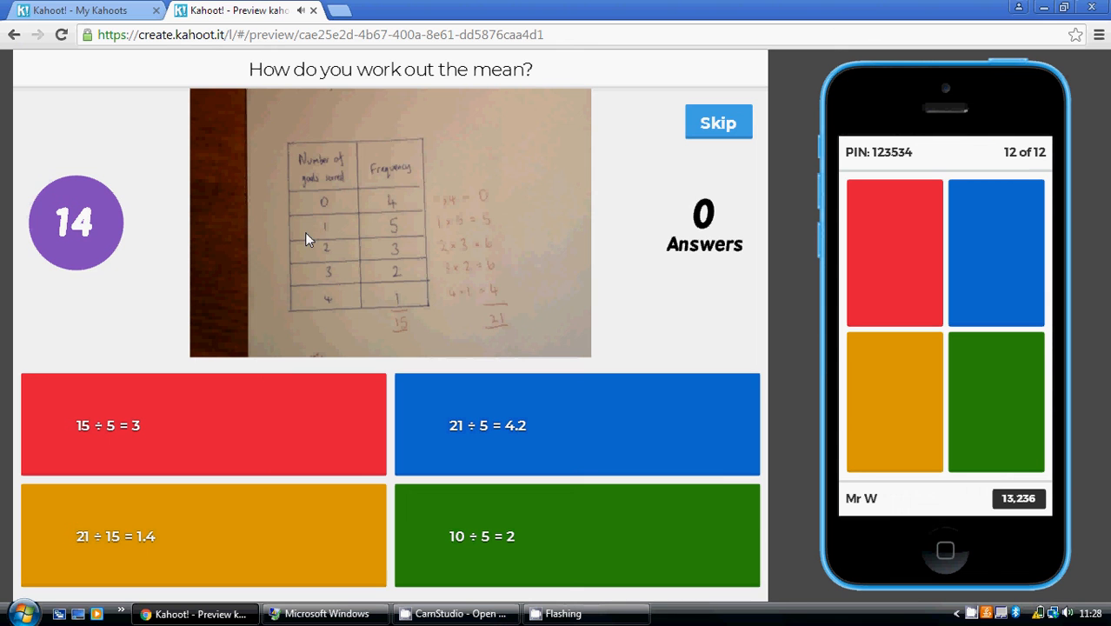
{"action": "mouse_move", "coordinate": [400, 327]}
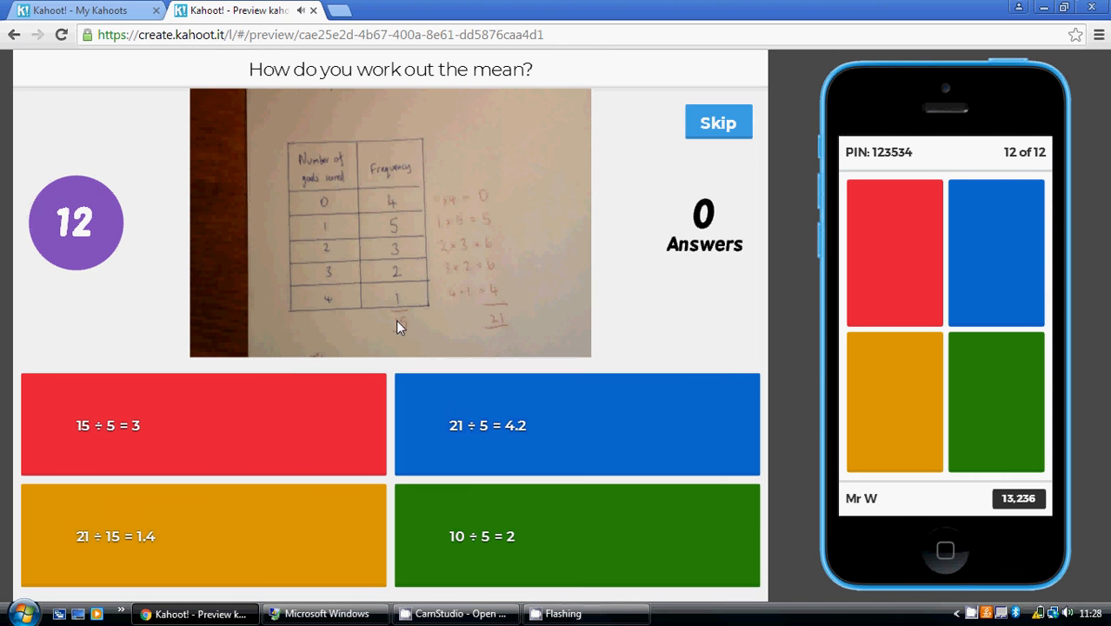
{"action": "mouse_move", "coordinate": [513, 322]}
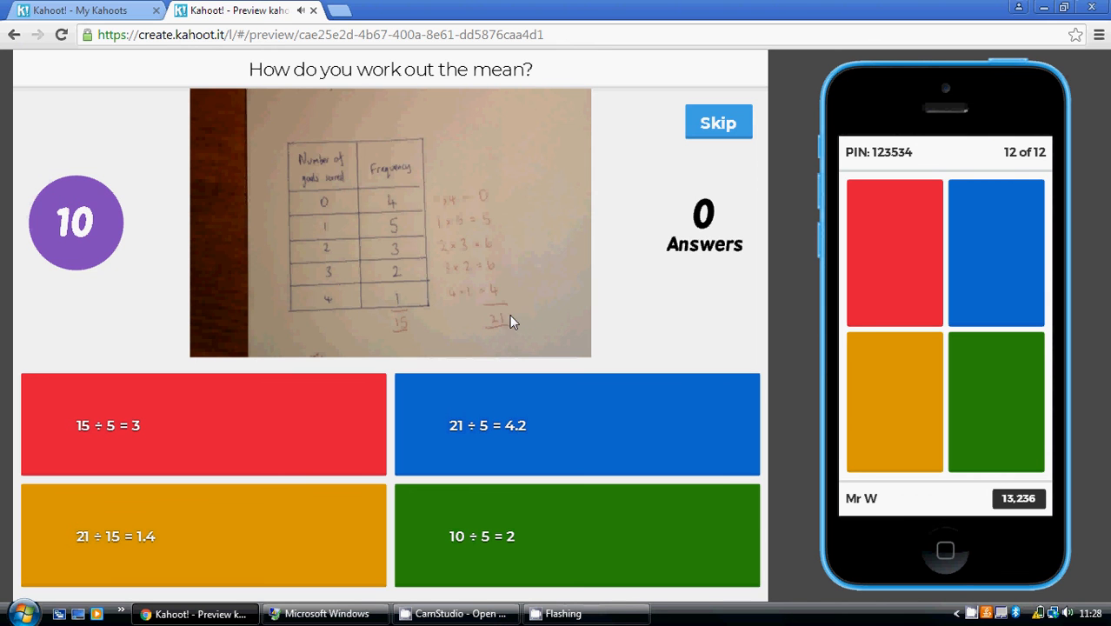
{"action": "mouse_move", "coordinate": [404, 329]}
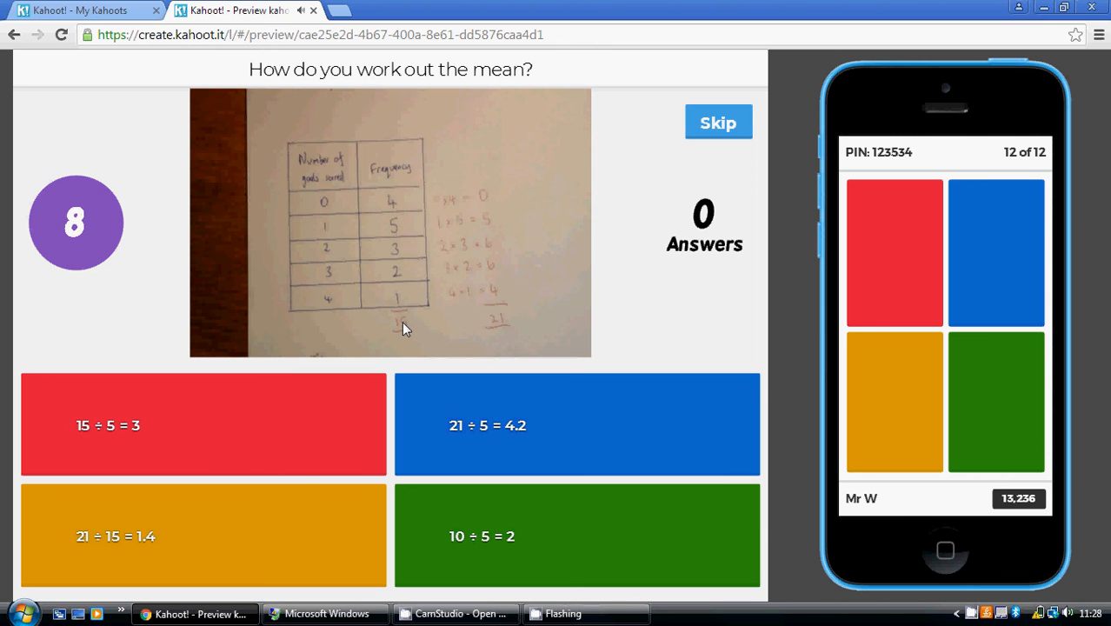
{"action": "mouse_move", "coordinate": [895, 400]}
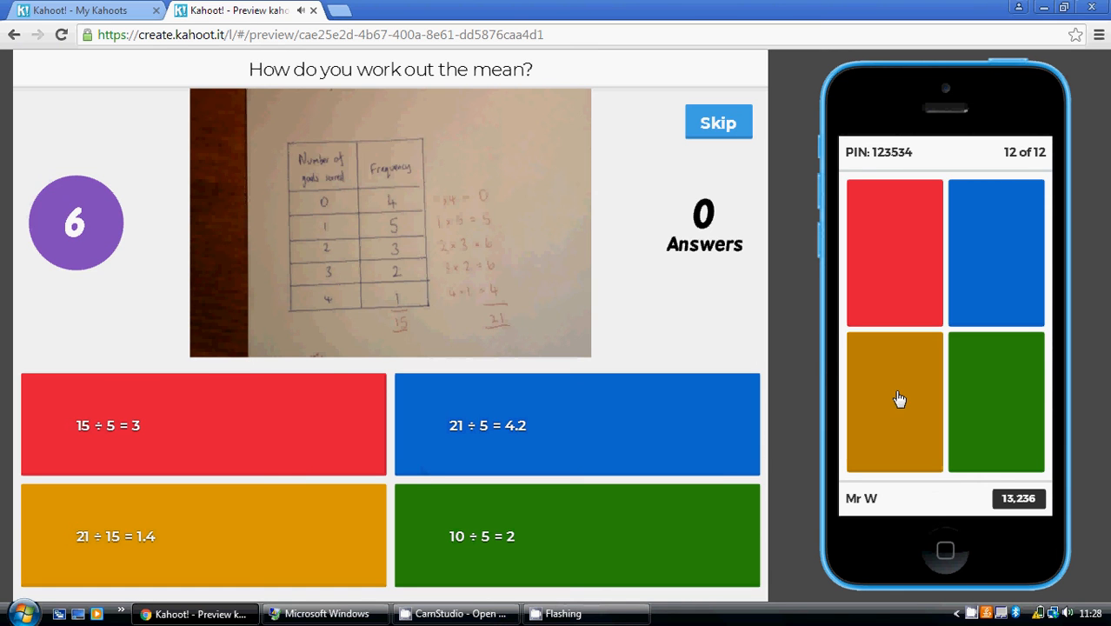